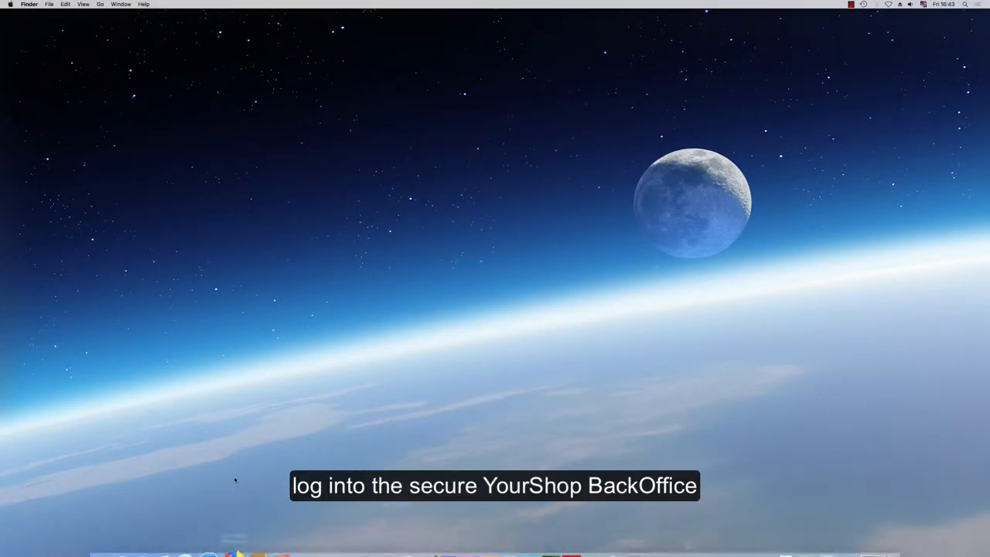
# Launch Firefox and bring up the YourShop BackOffice login page
pyautogui.click(233, 530)
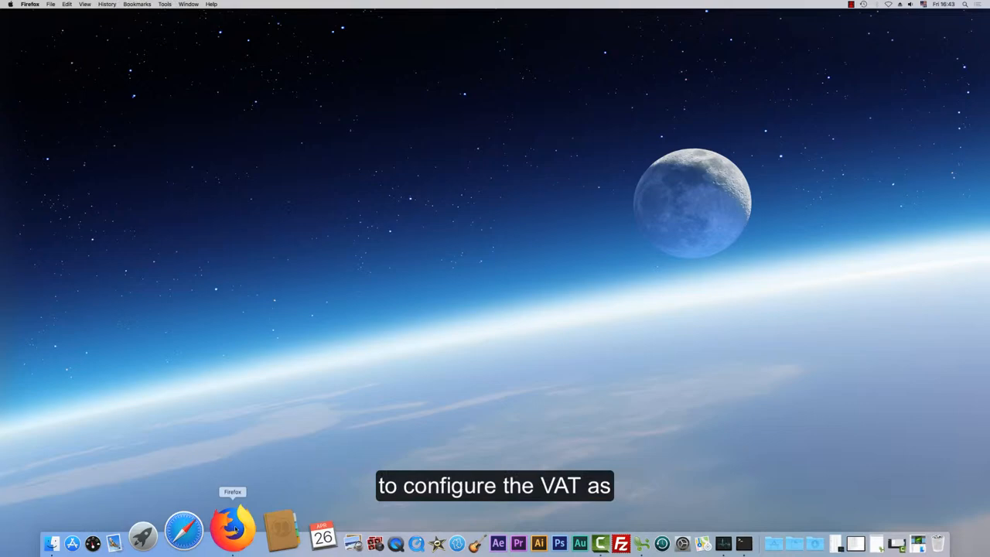
pyautogui.click(233, 530)
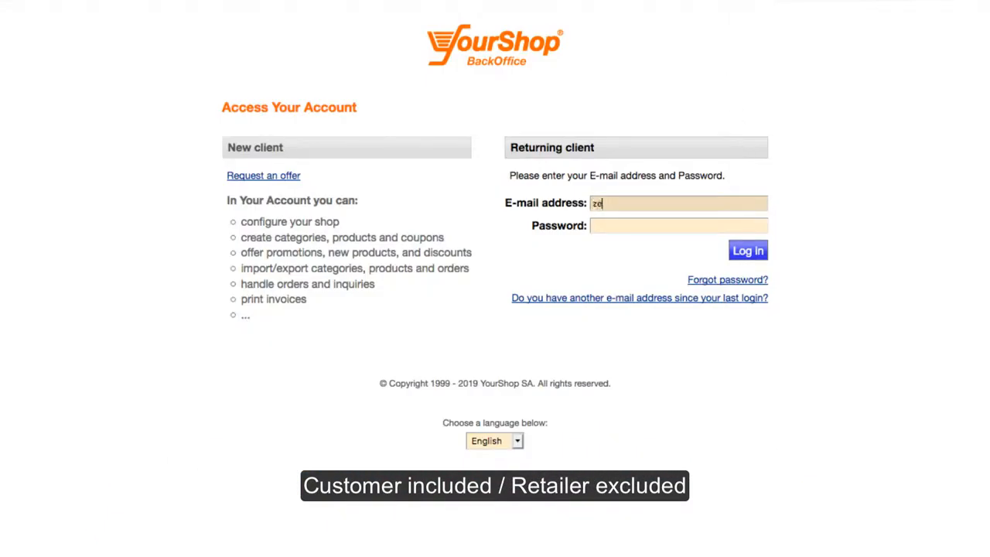
# Log in and save TOOLS > Fees > VAT as 'Customer included / Retailer excluded'
pyautogui.click(747, 250)
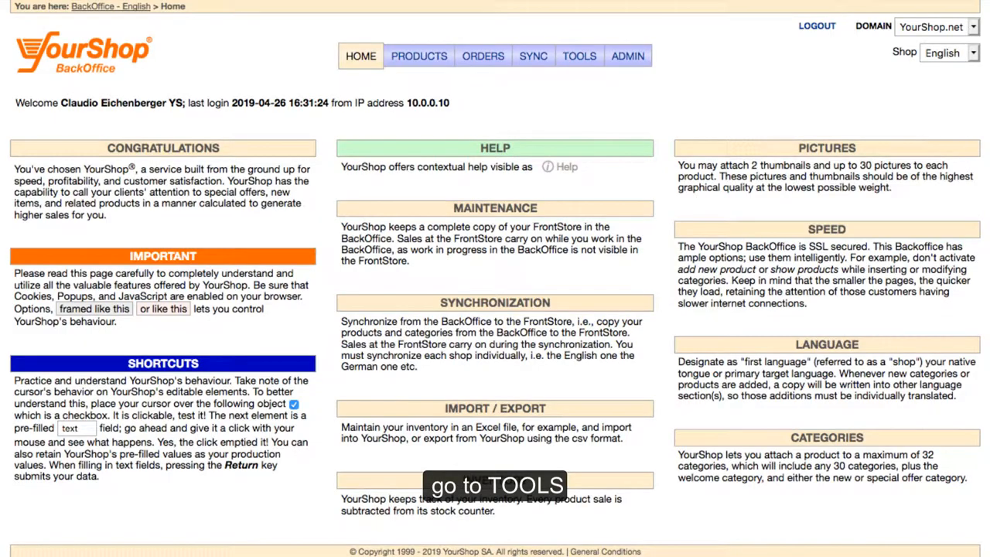
pyautogui.click(578, 56)
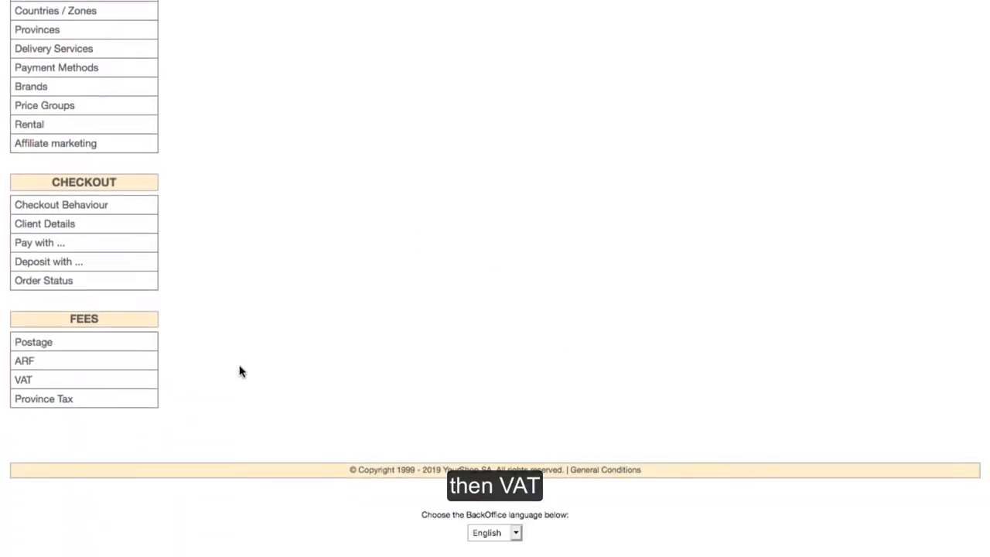
pyautogui.click(23, 379)
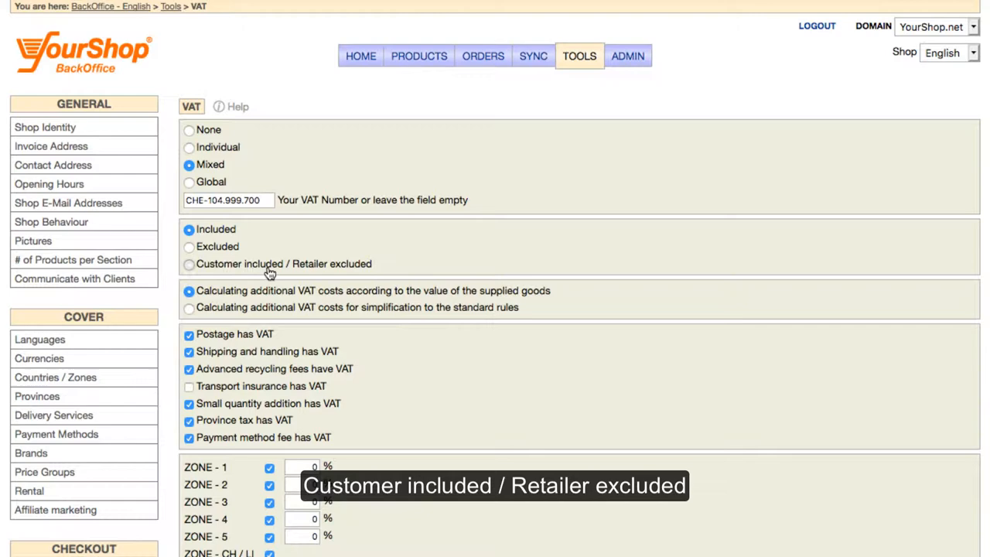
pyautogui.click(189, 264)
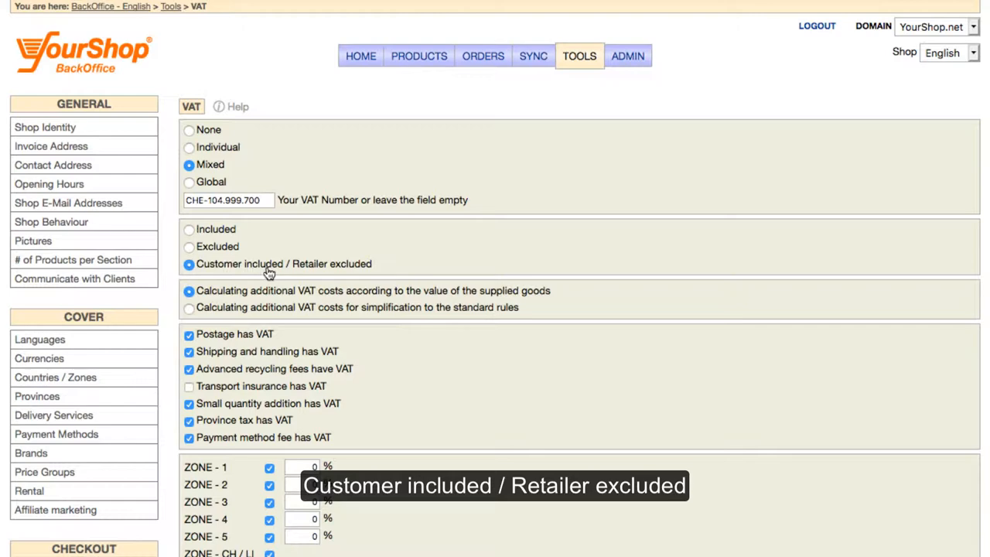
pyautogui.scroll(-3)
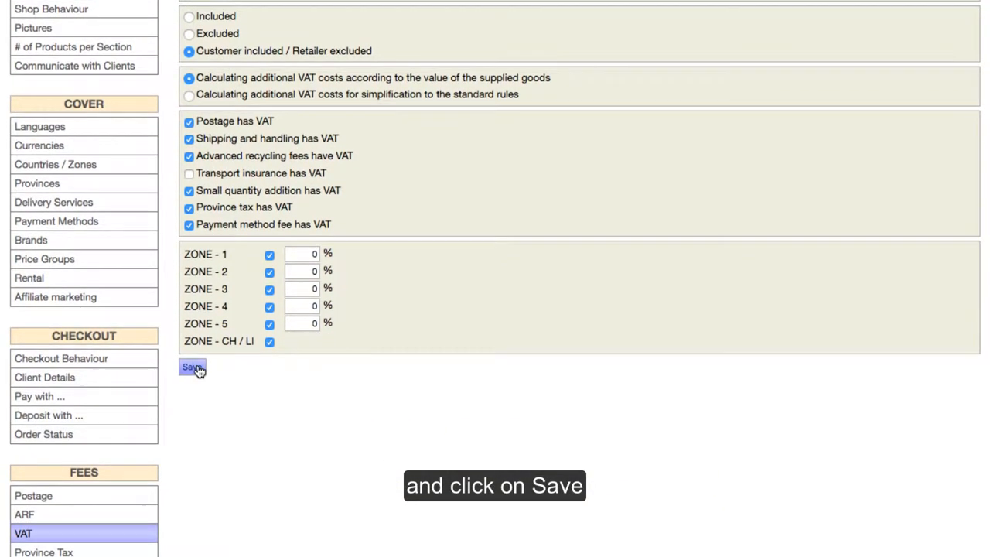
pyautogui.click(191, 367)
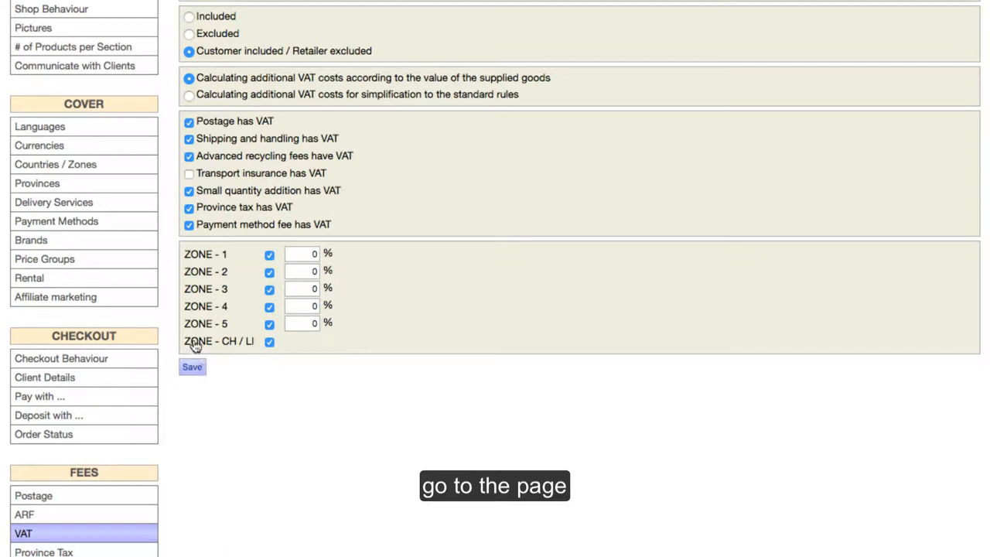
# Add price group 1 named 'Price VAT Excluded' on the Price Groups page
pyautogui.click(44, 259)
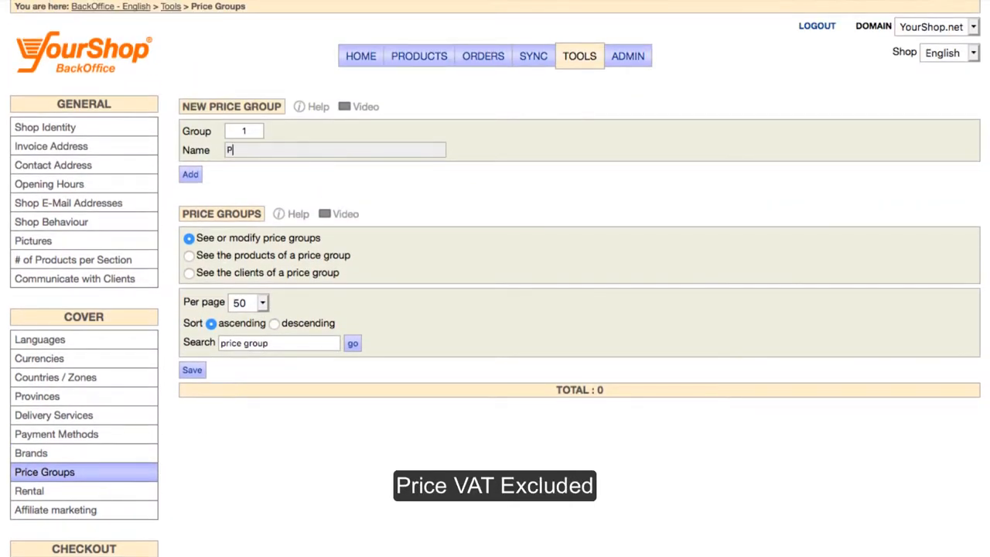
pyautogui.write('rice VAT Exclud')
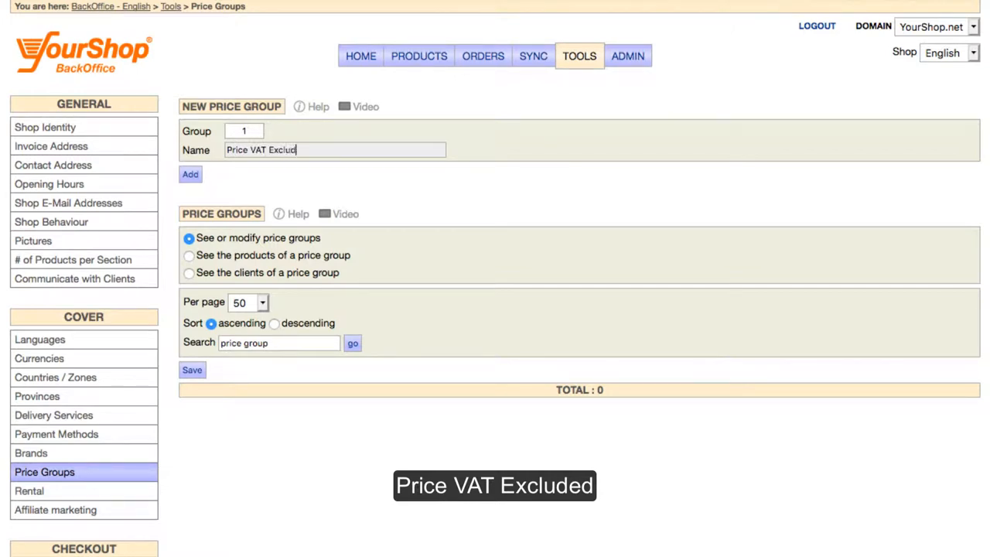
pyautogui.click(190, 174)
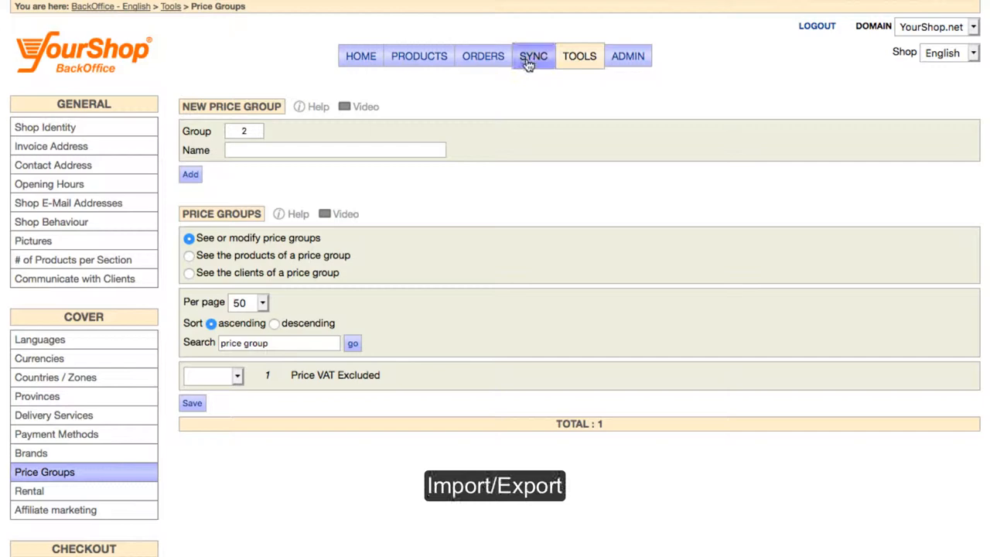
# Export product state, price and promo, then request export-en-product.txt from Upload/Download
pyautogui.click(532, 56)
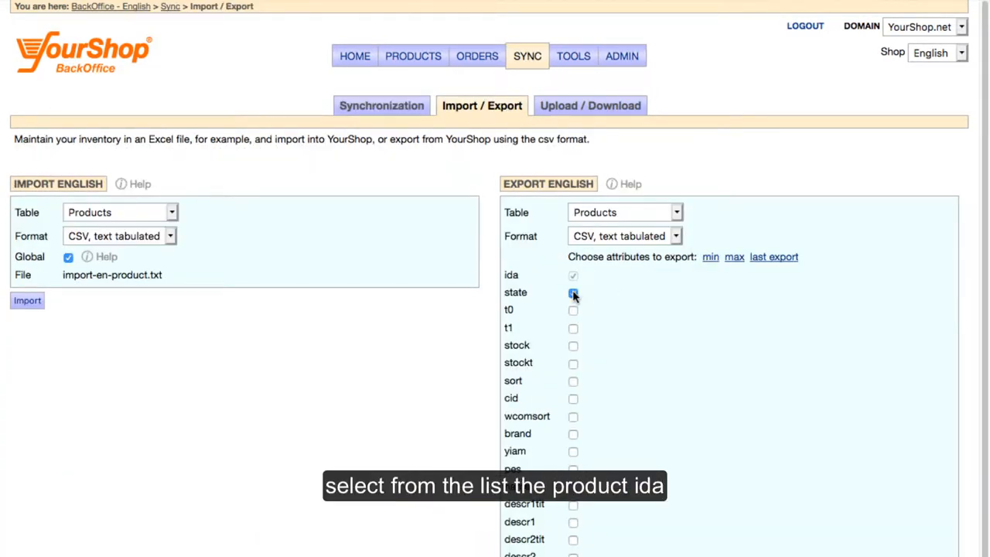
pyautogui.scroll(-3)
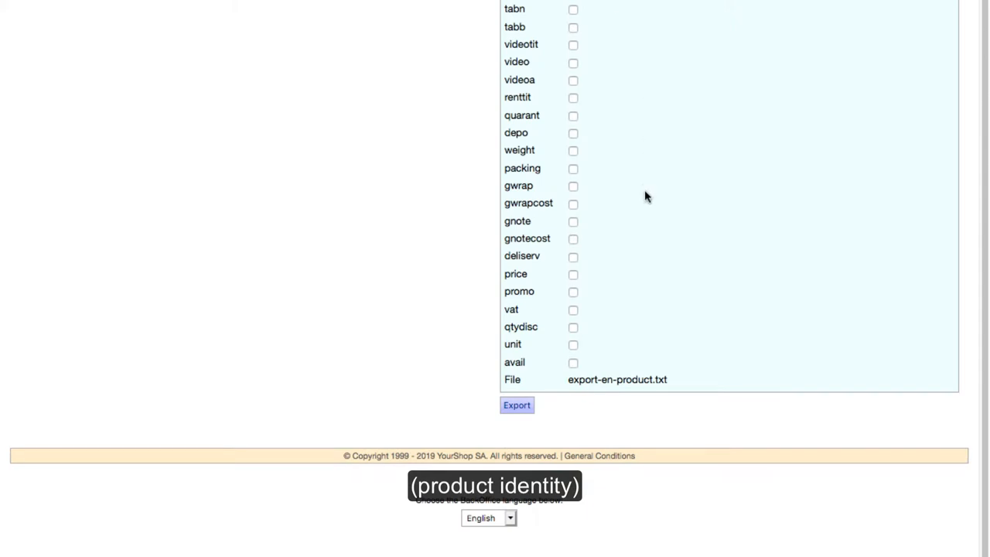
pyautogui.click(574, 274)
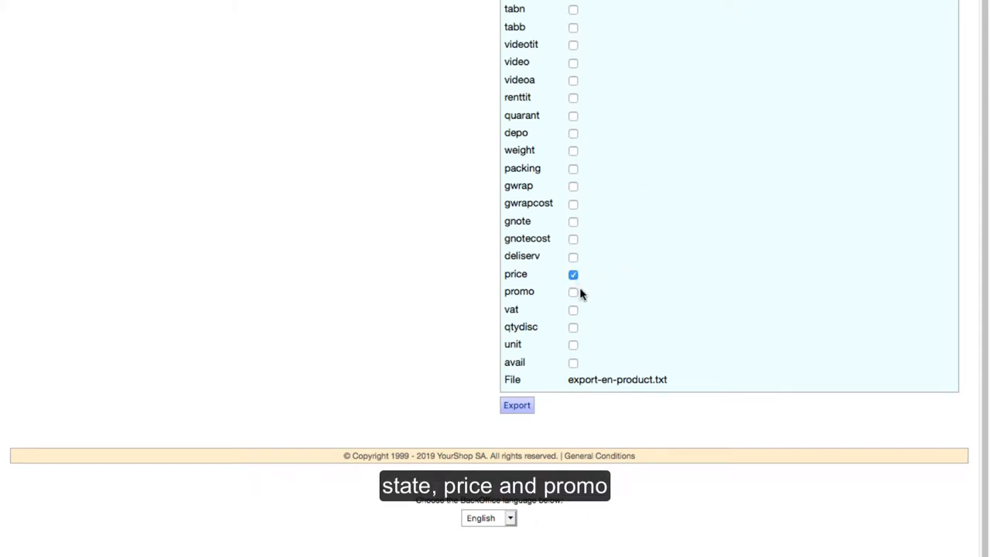
pyautogui.click(573, 291)
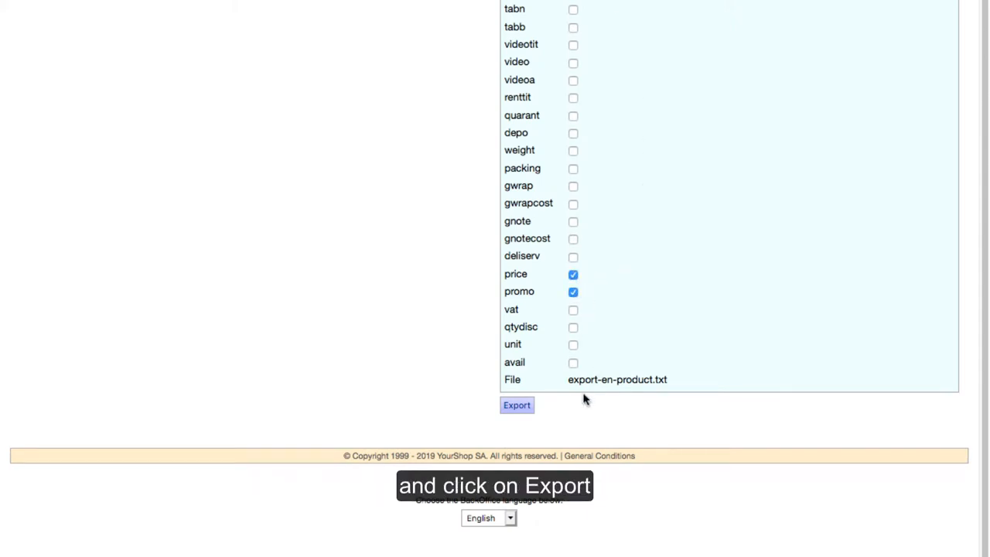
pyautogui.click(517, 404)
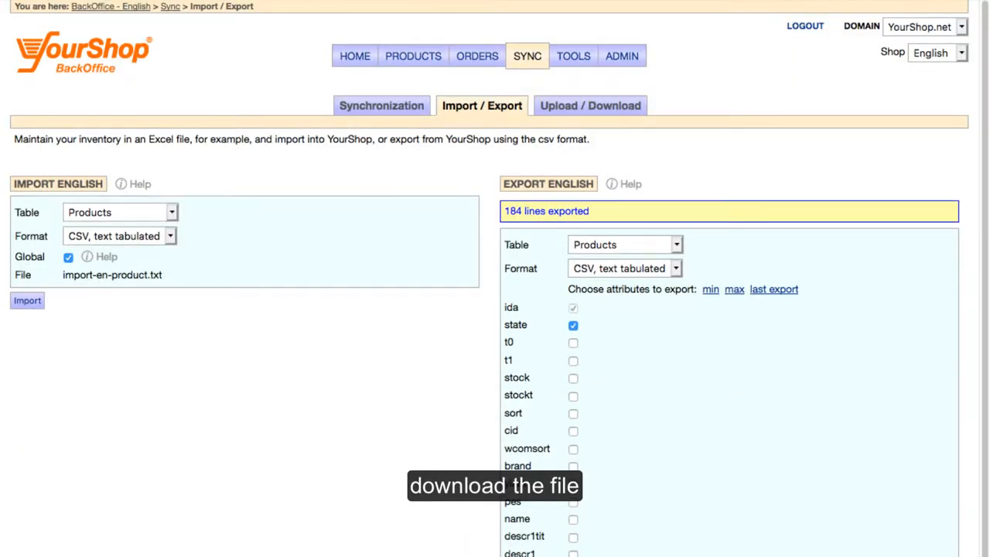
pyautogui.click(590, 105)
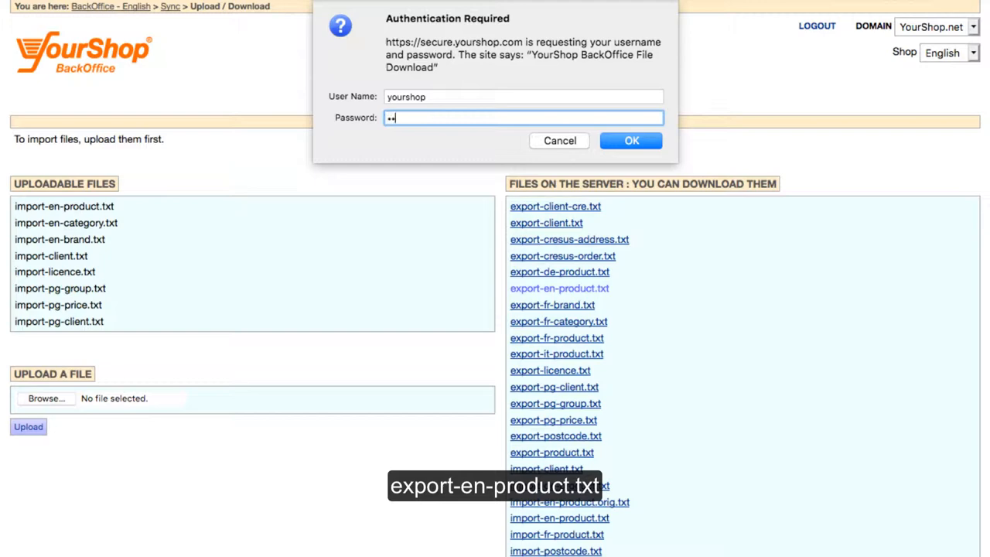
# Confirm the download credentials to fetch the exported product file
pyautogui.click(631, 140)
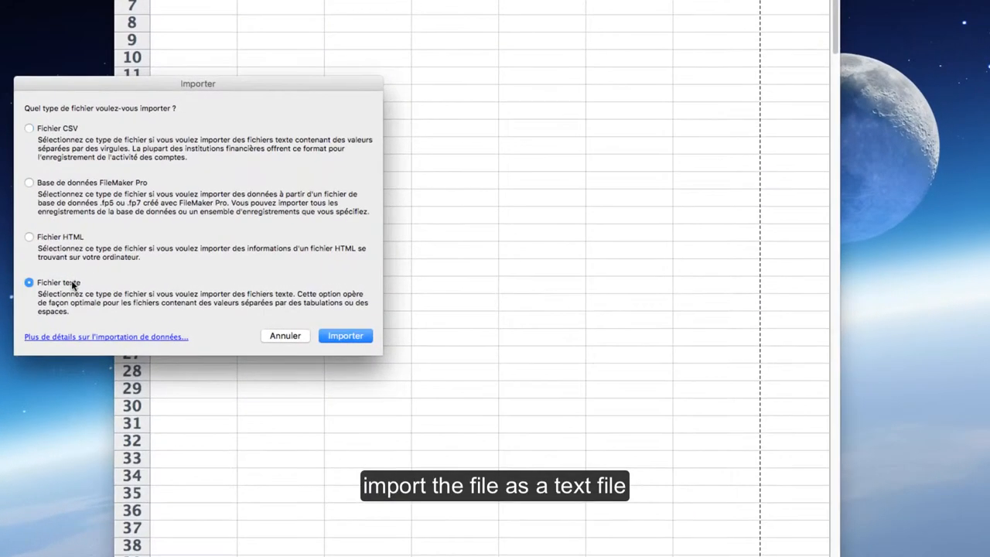
# Import export-en-product.txt as text at $A$1, setting the decimal separator in advanced settings
pyautogui.click(345, 335)
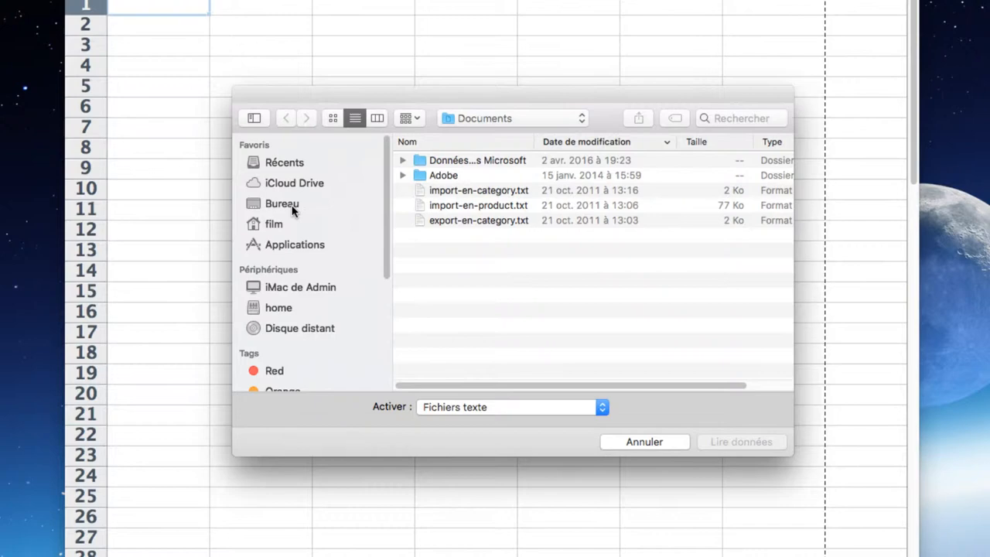
pyautogui.click(740, 442)
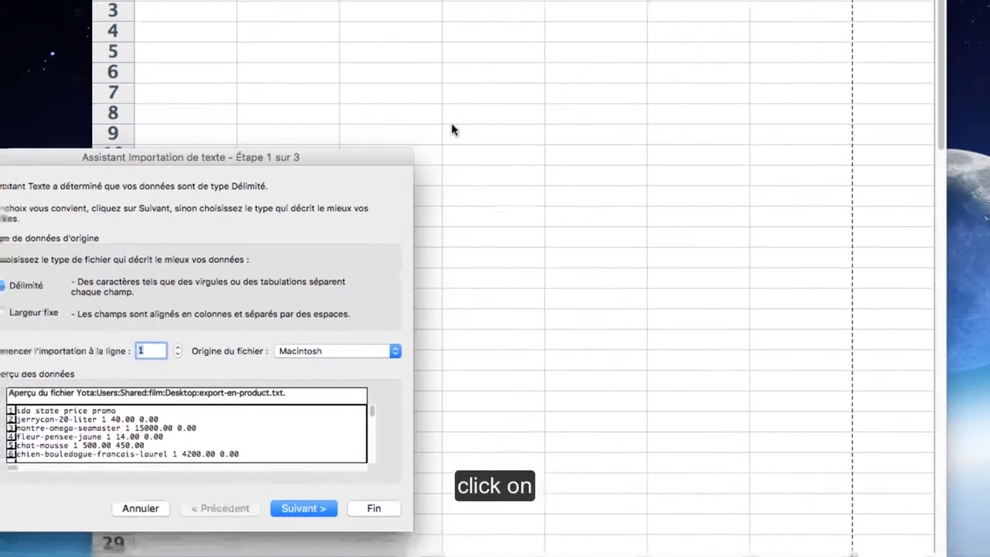
pyautogui.click(303, 508)
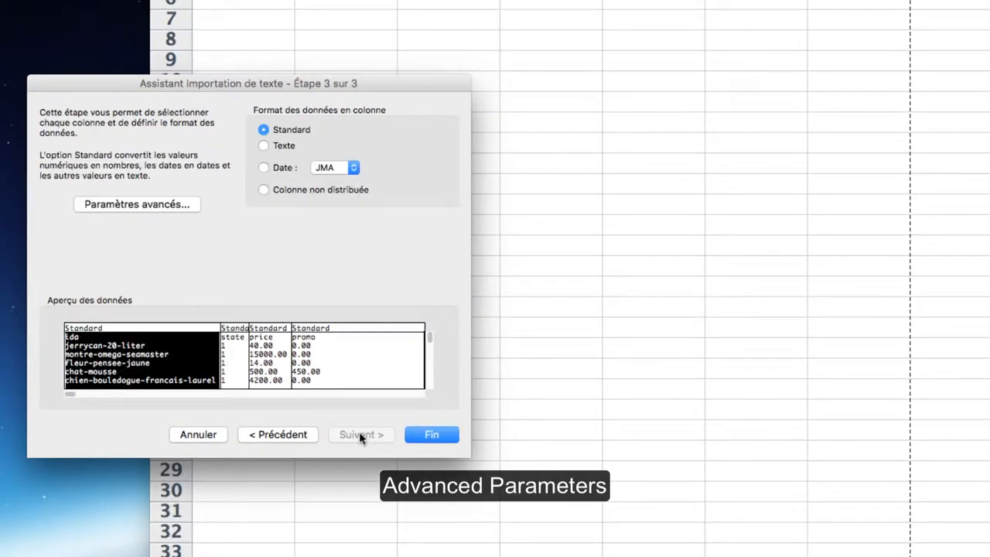
pyautogui.click(137, 203)
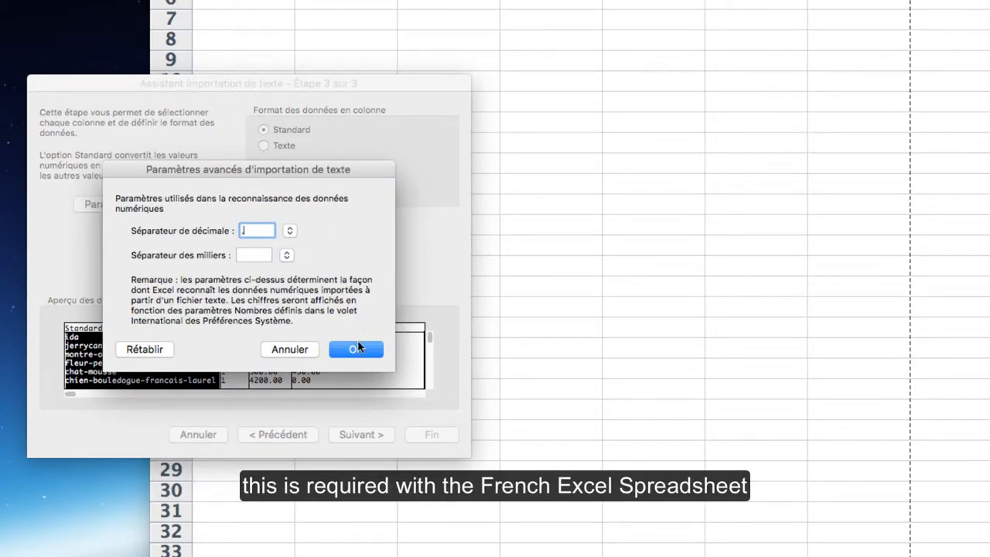
pyautogui.click(356, 349)
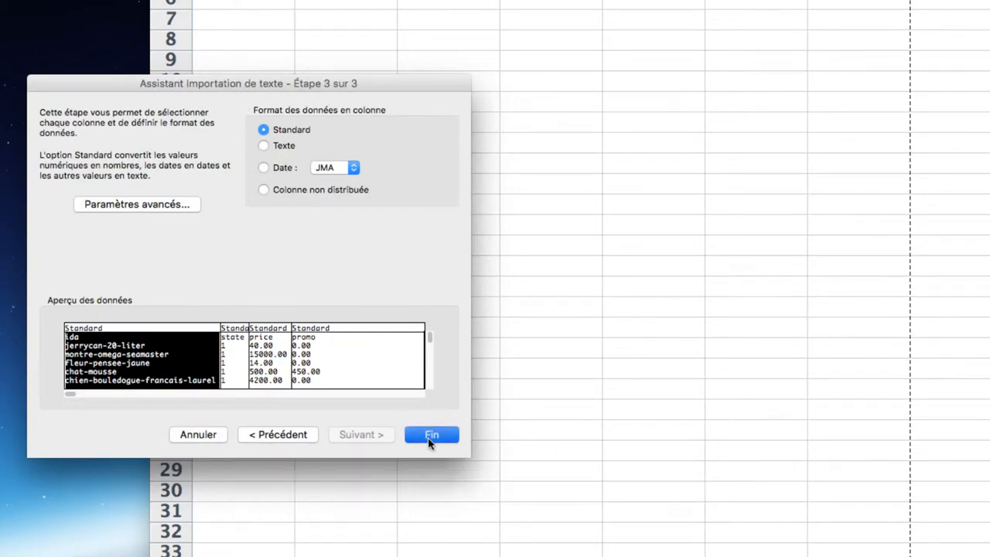
pyautogui.click(432, 434)
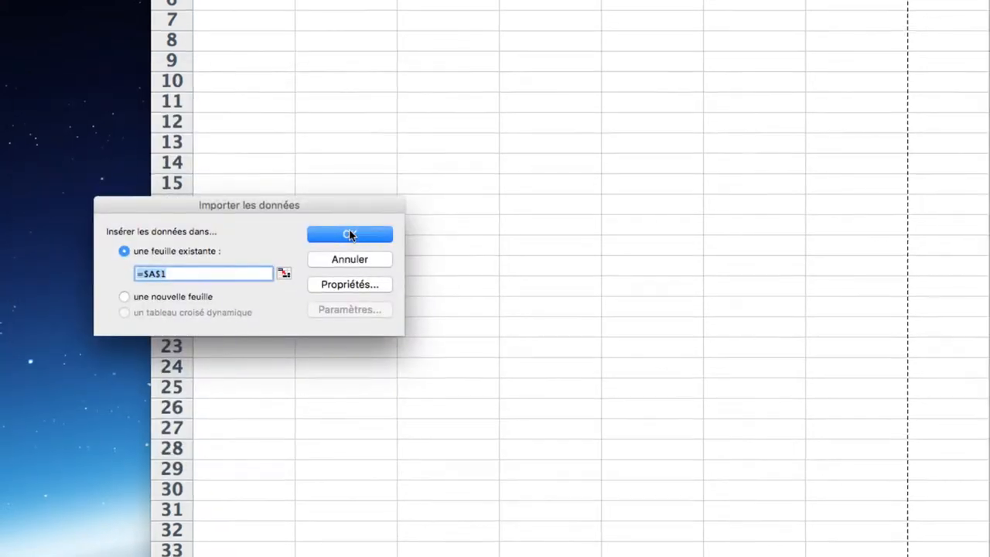
pyautogui.click(349, 234)
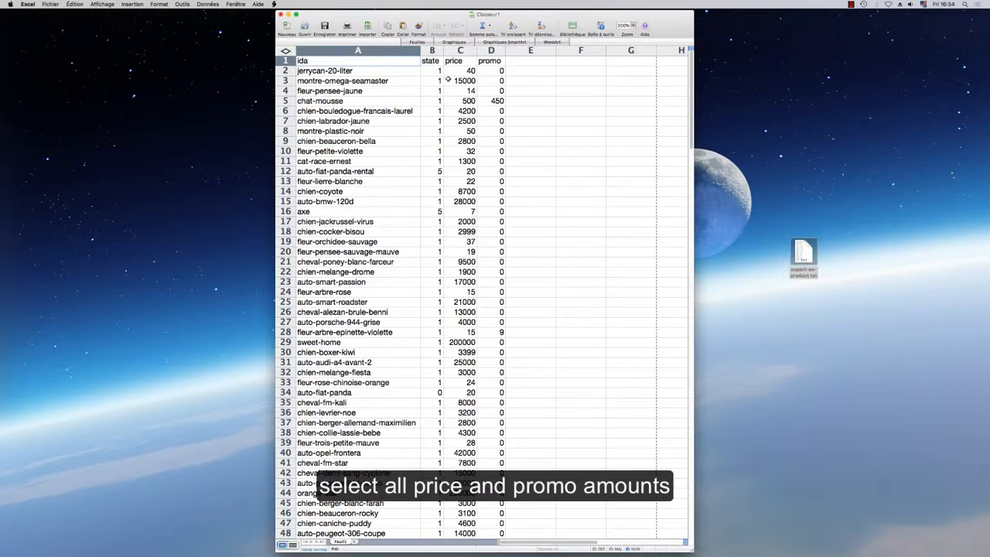
# Format the price and promo cells in columns C–D as Nombre with 2 decimals
pyautogui.scroll(-3)
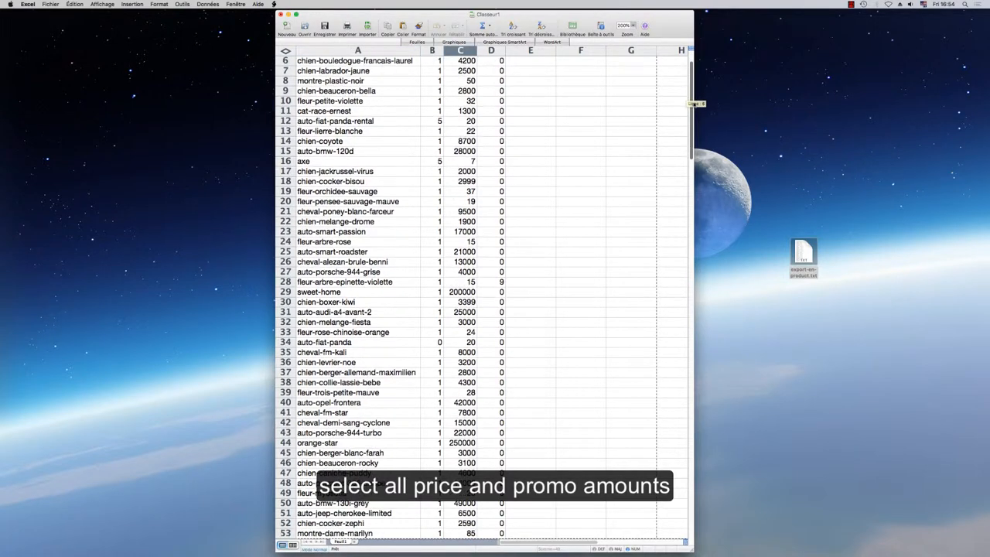
pyautogui.scroll(-3)
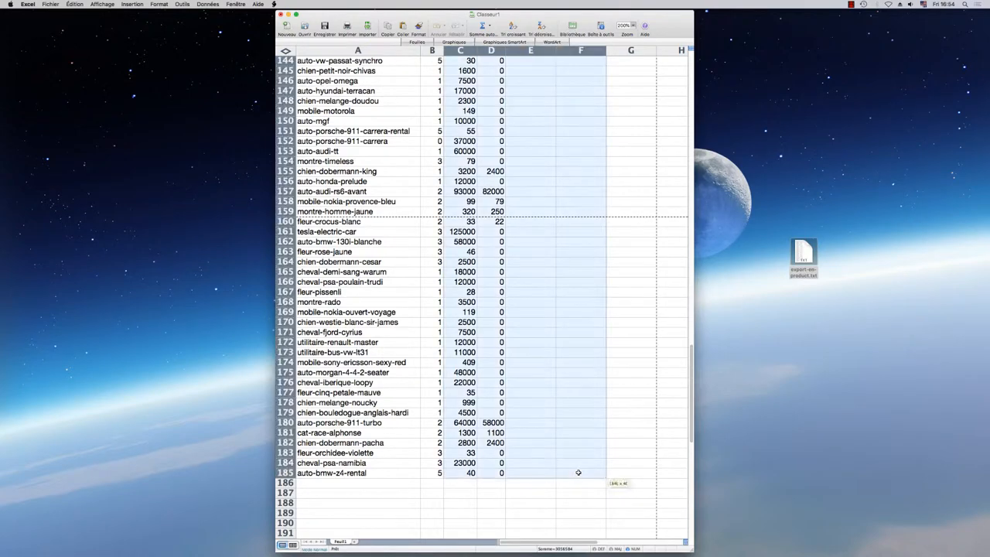
pyautogui.rightClick(579, 471)
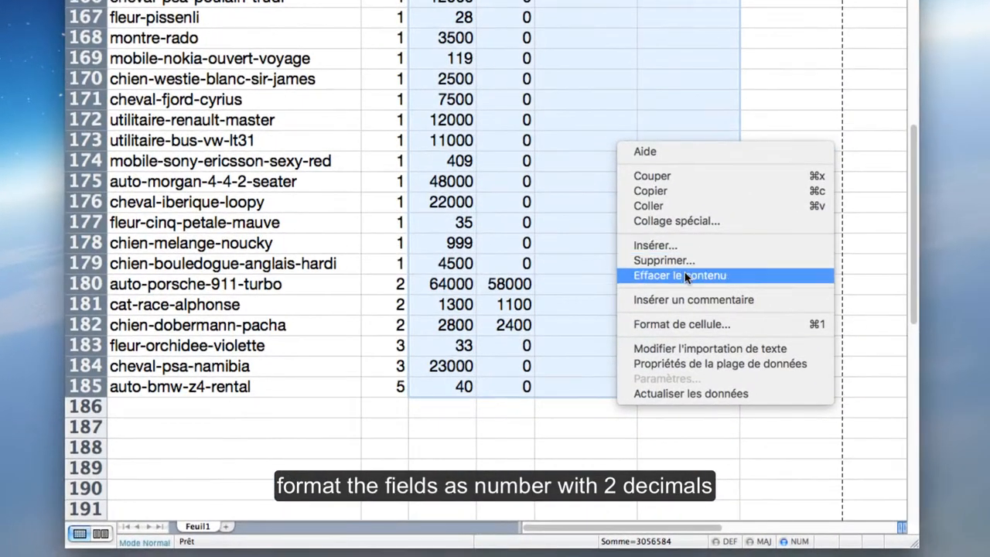
pyautogui.click(681, 324)
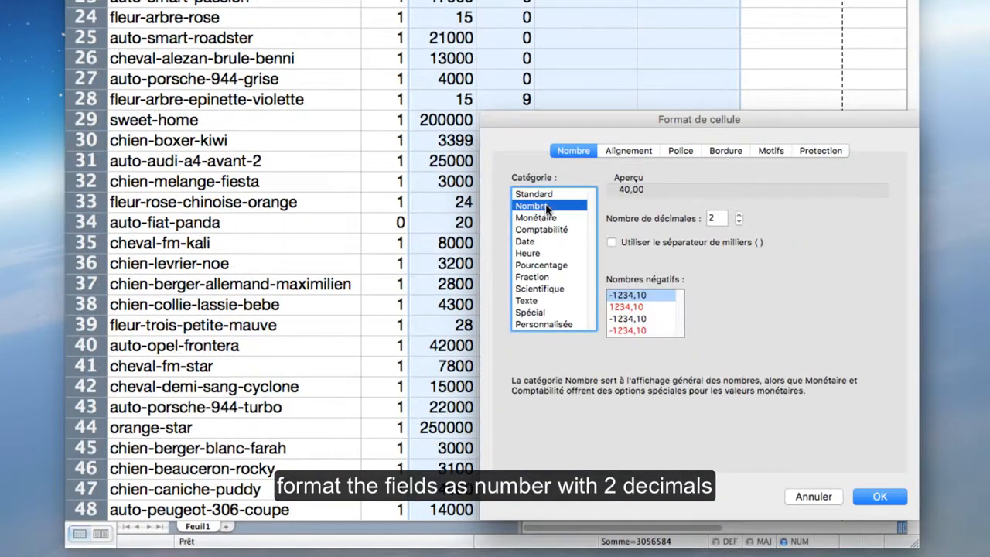
pyautogui.click(880, 496)
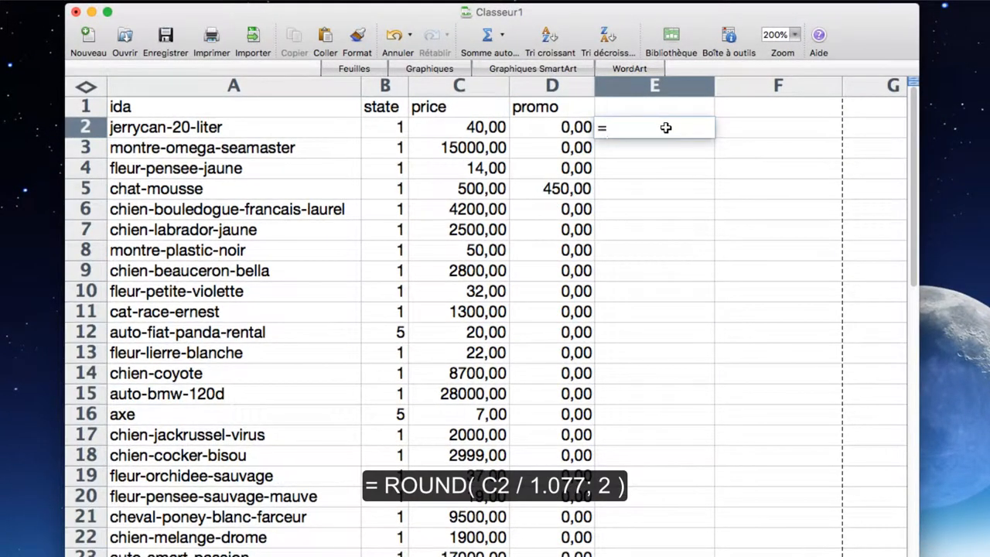
# Enter =ARRONDI(C2/1,077;2) in E2, giving the VAT-excluded price 37,14
pyautogui.write('arRONDI(C2')
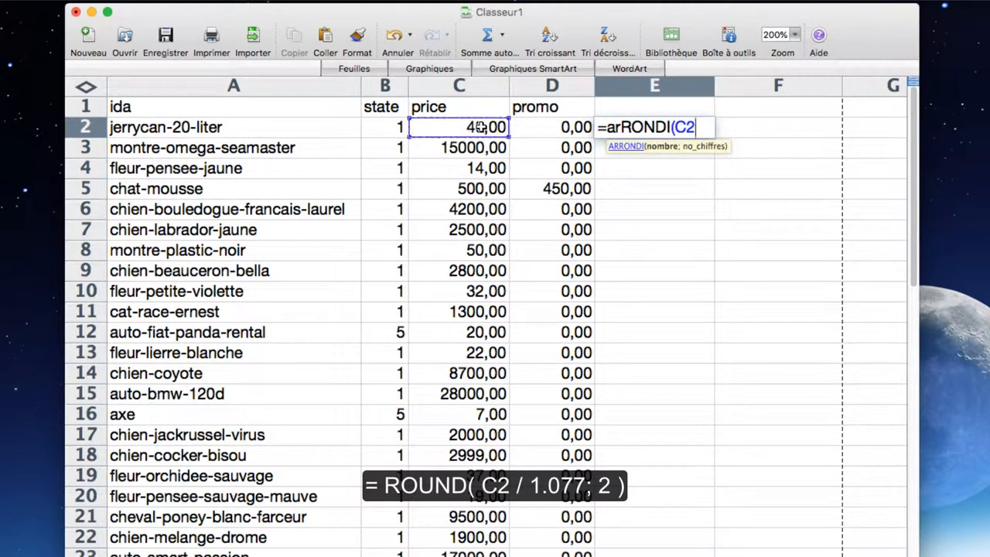
pyautogui.write('/1,')
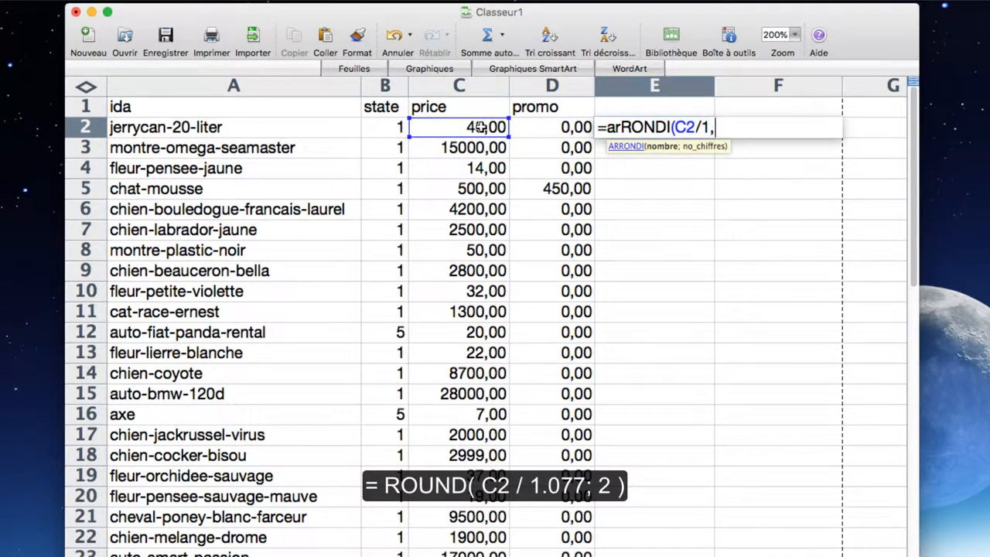
pyautogui.write('077')
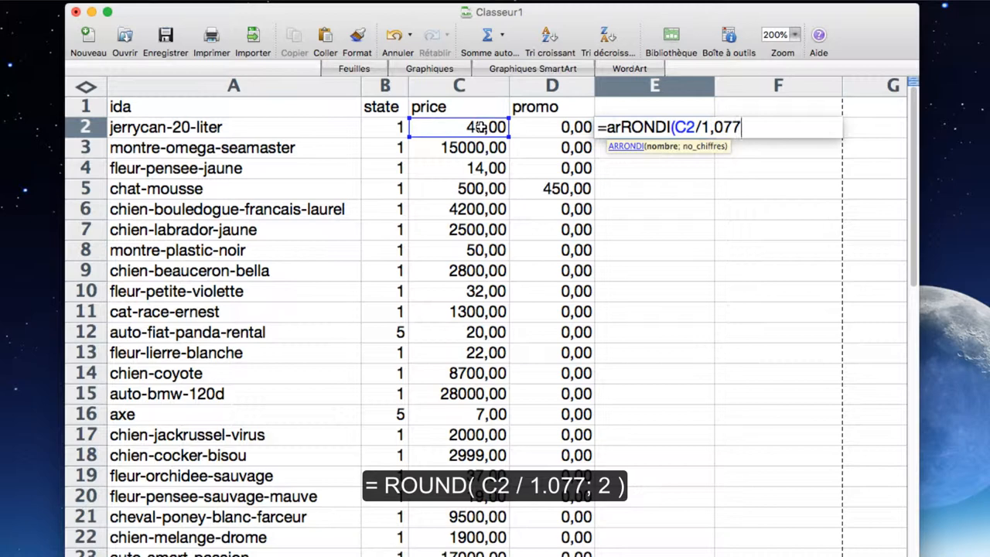
pyautogui.write('; 2')
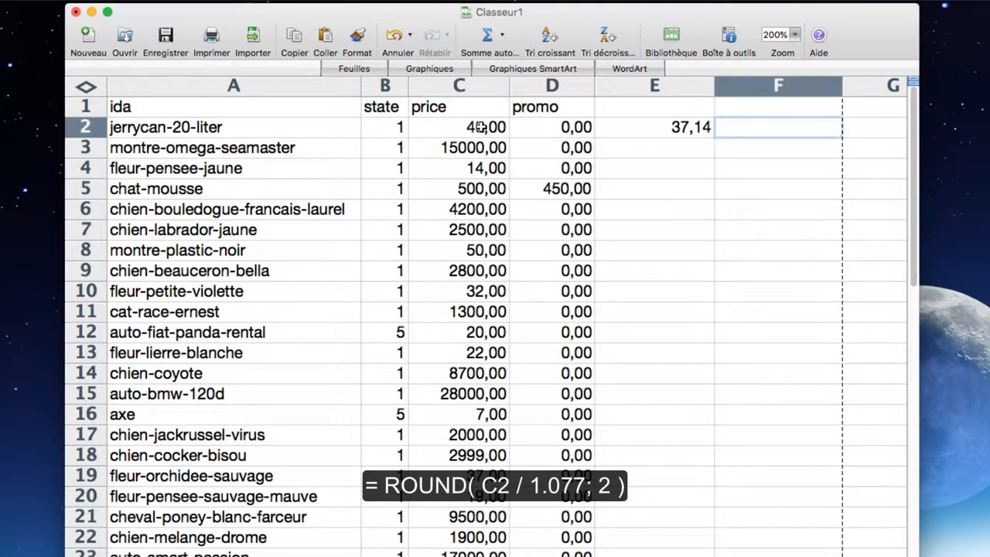
pyautogui.click(655, 127)
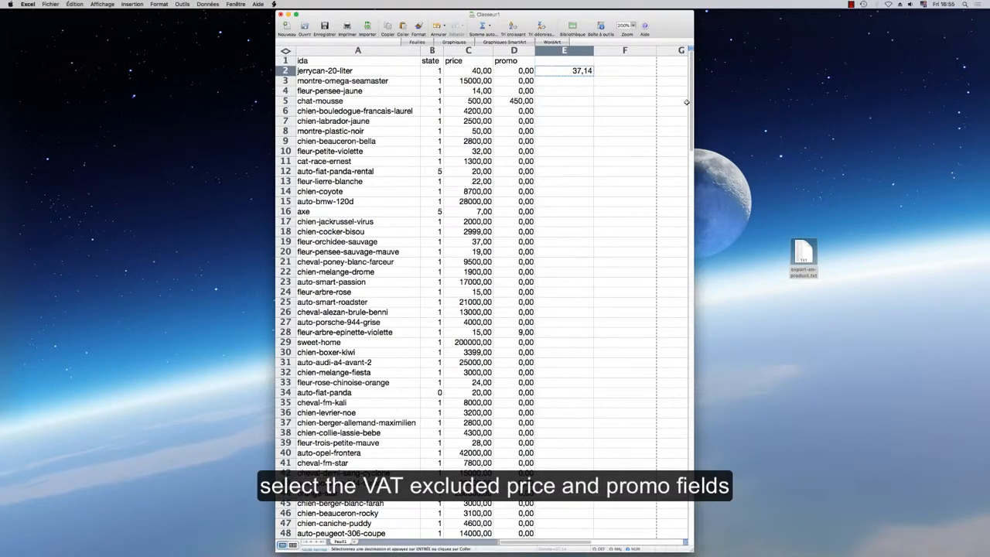
# Paste VAT-excluded values over price and promo, rename header 'promo', and fill state with 1
pyautogui.scroll(-3)
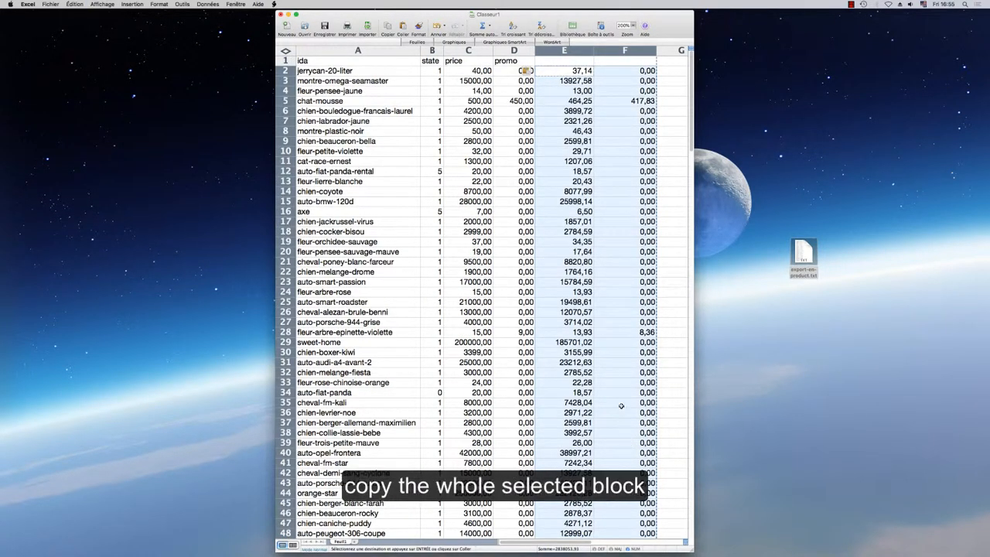
pyautogui.moveTo(611, 310)
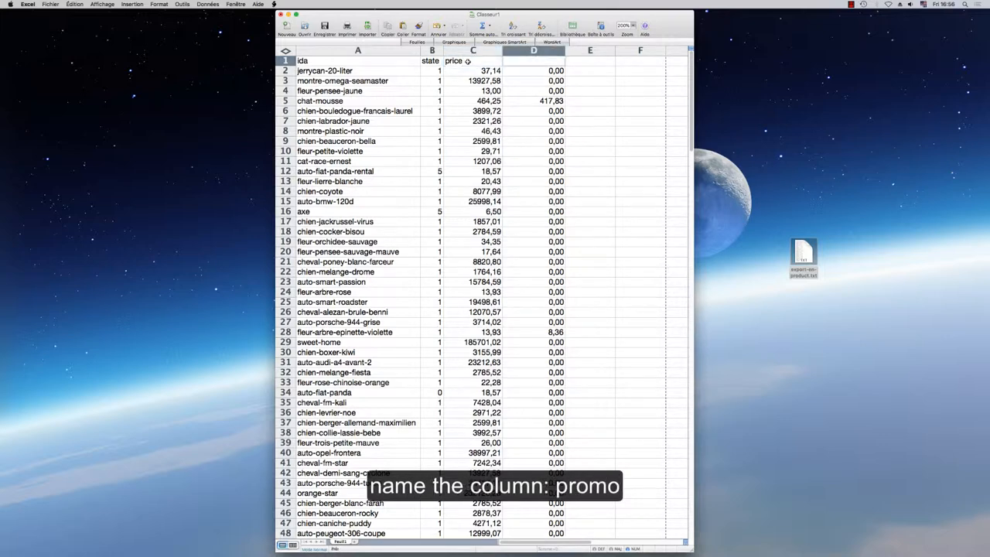
pyautogui.write('promo')
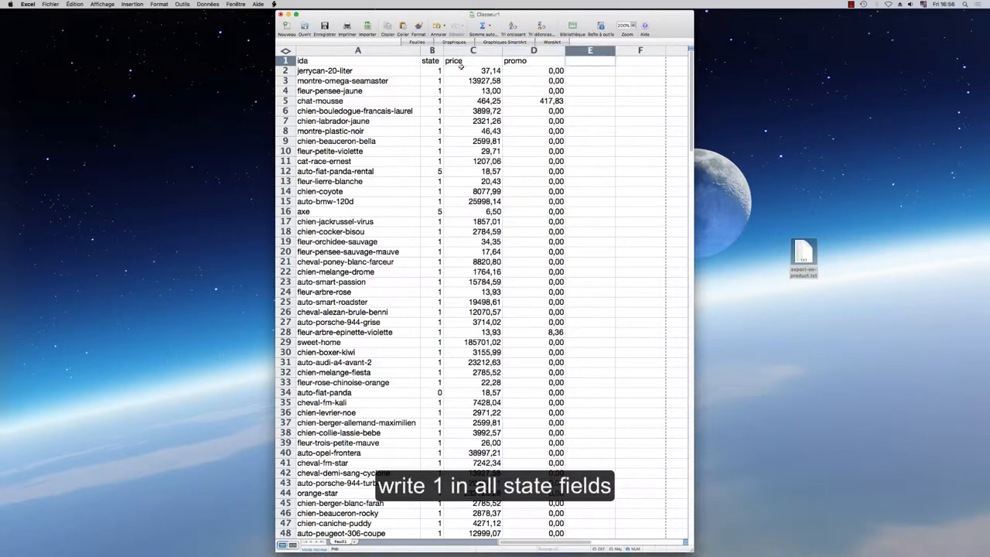
pyautogui.scroll(-3)
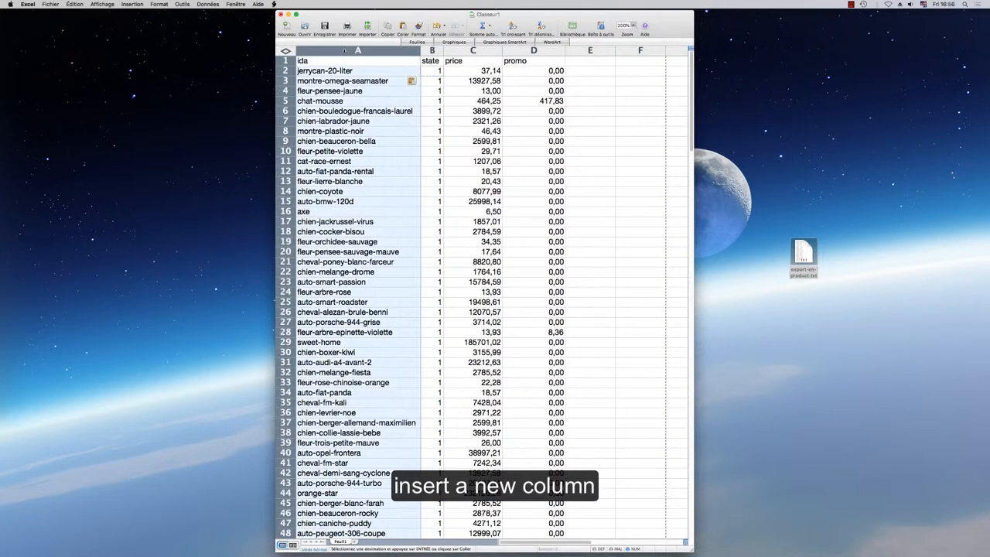
# Insert column A headed 'gid' filled with 1, saved as tab-separated import-pg-price.txt
pyautogui.click(320, 61)
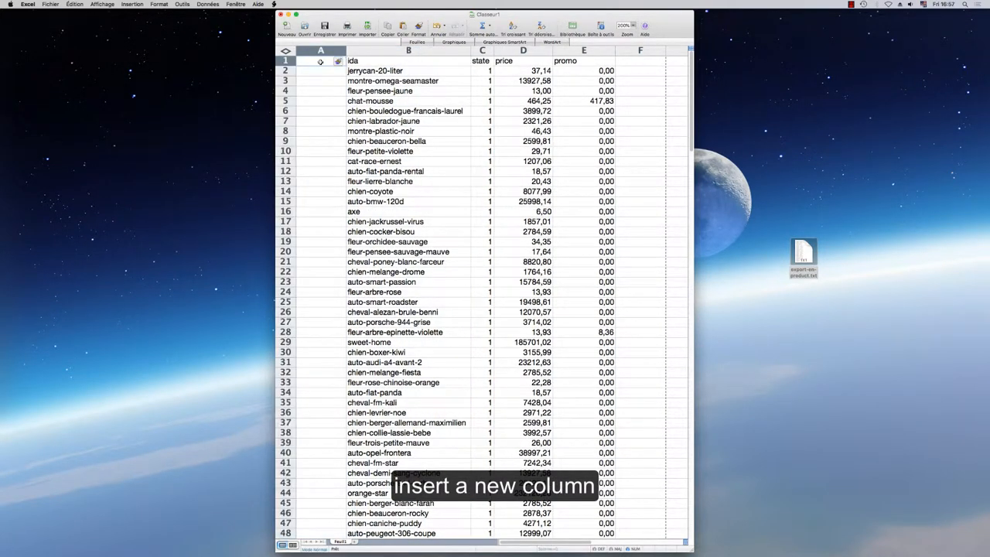
pyautogui.write('gid')
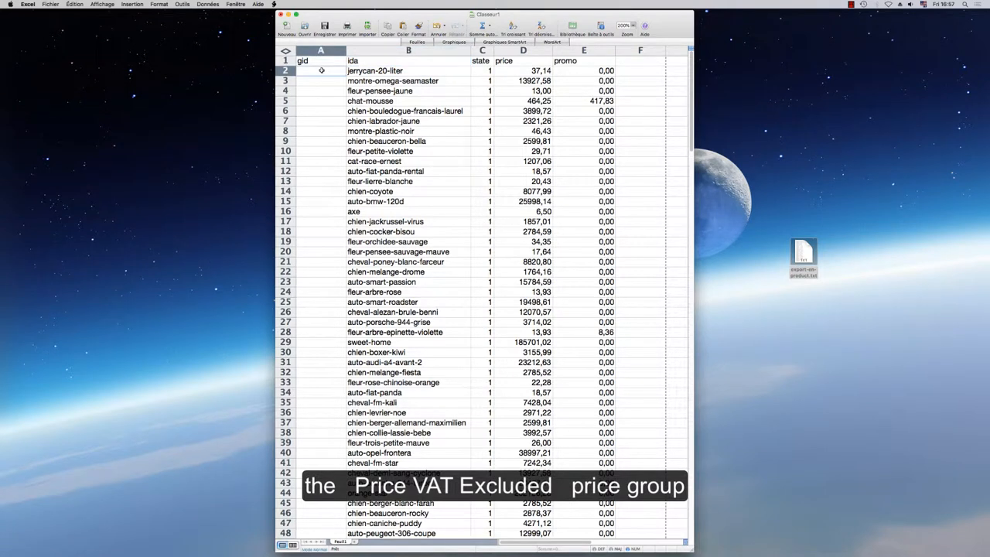
pyautogui.write('1')
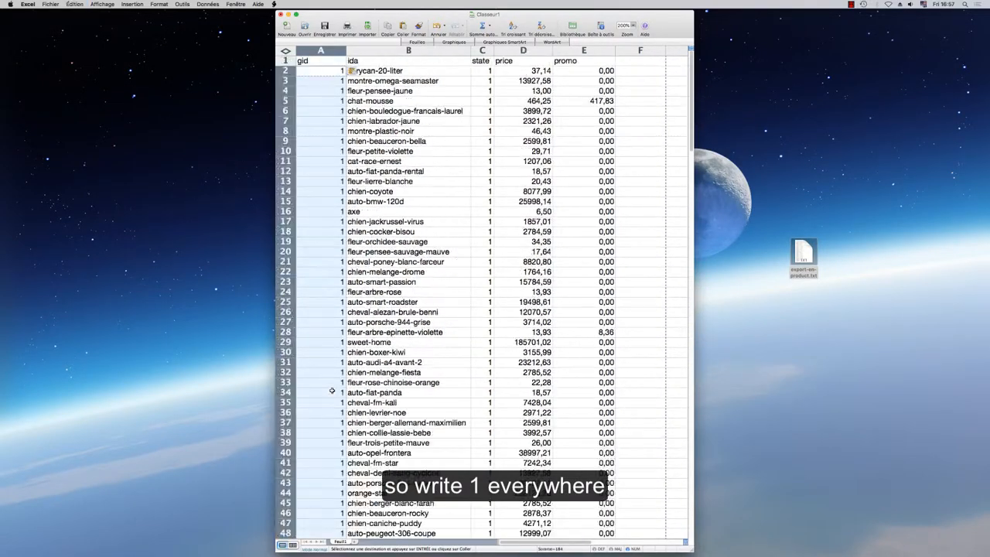
pyautogui.click(324, 26)
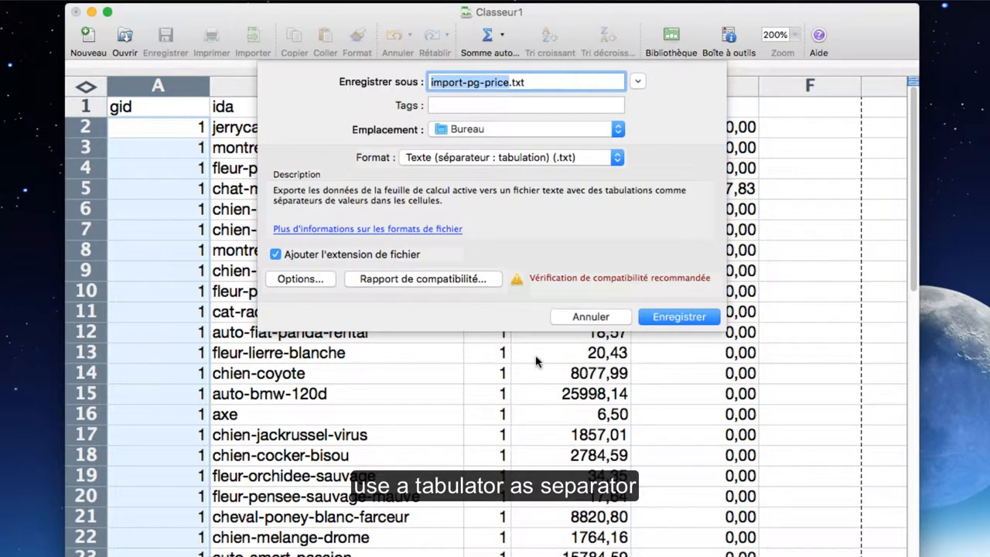
pyautogui.click(678, 316)
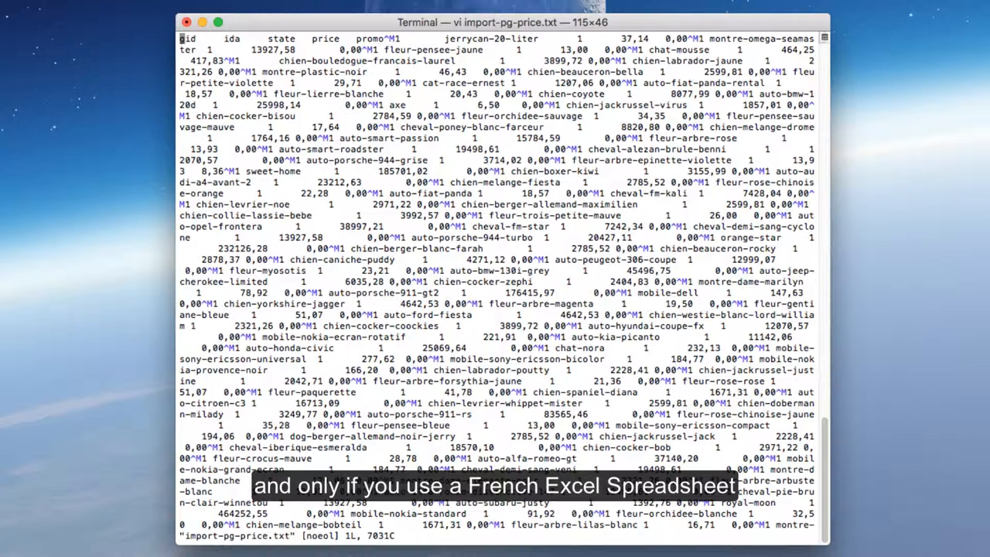
# Replace every comma with a dot in the price file using :%s/,/./
pyautogui.write(':%s/,/./')
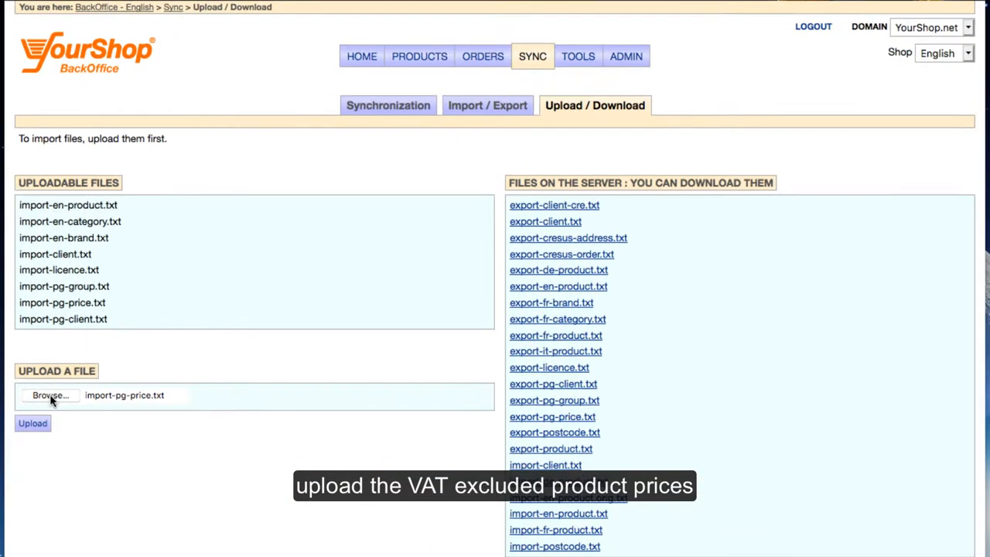
# Import import-pg-price.txt into the PG : Product Prices table, loading 183 lines
pyautogui.click(482, 105)
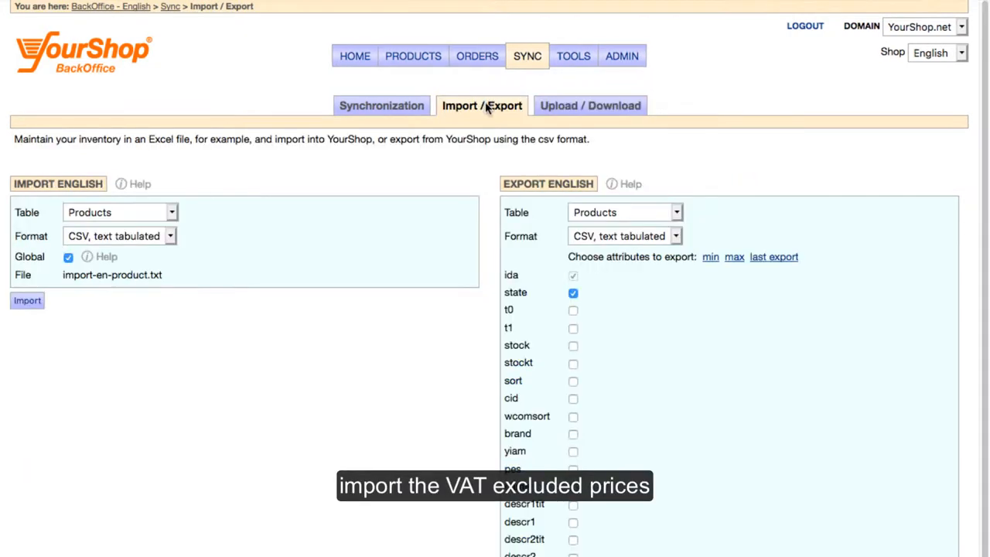
pyautogui.click(120, 212)
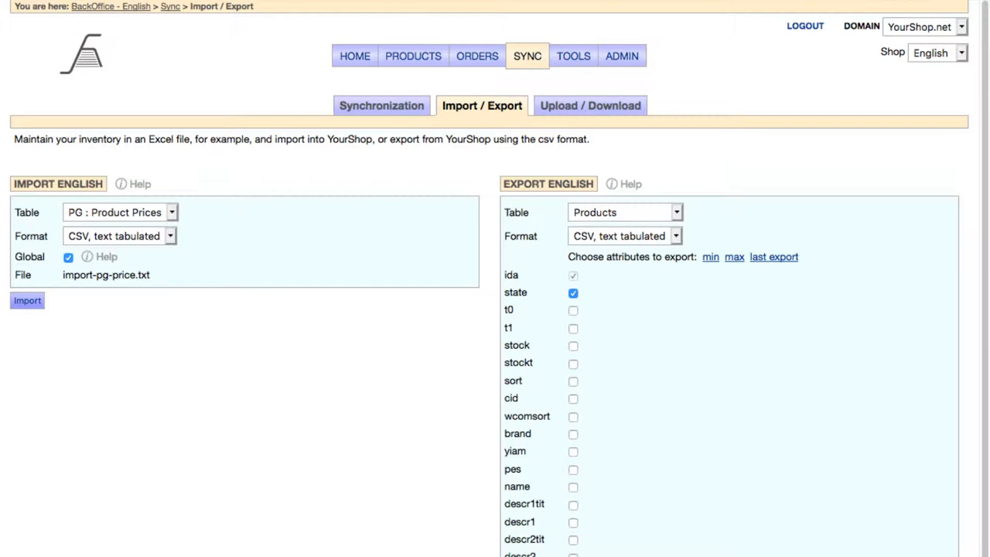
pyautogui.click(27, 300)
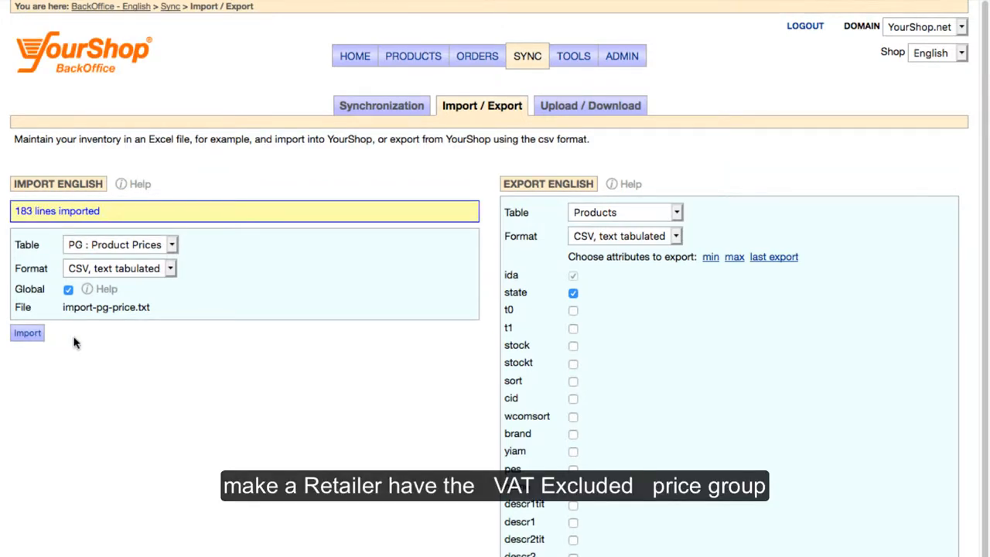
pyautogui.click(483, 56)
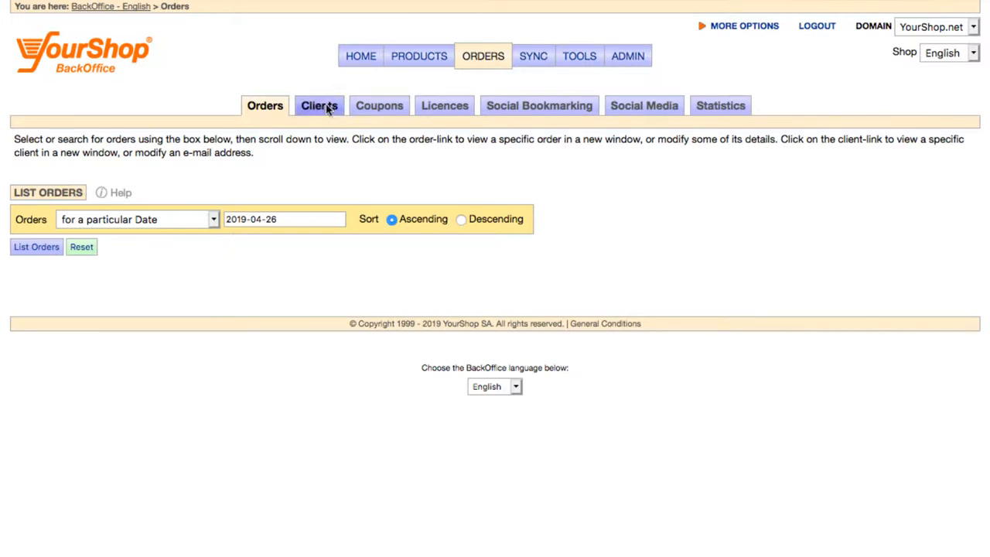
# Give the retailer client the Price VAT Excluded price group
pyautogui.click(319, 105)
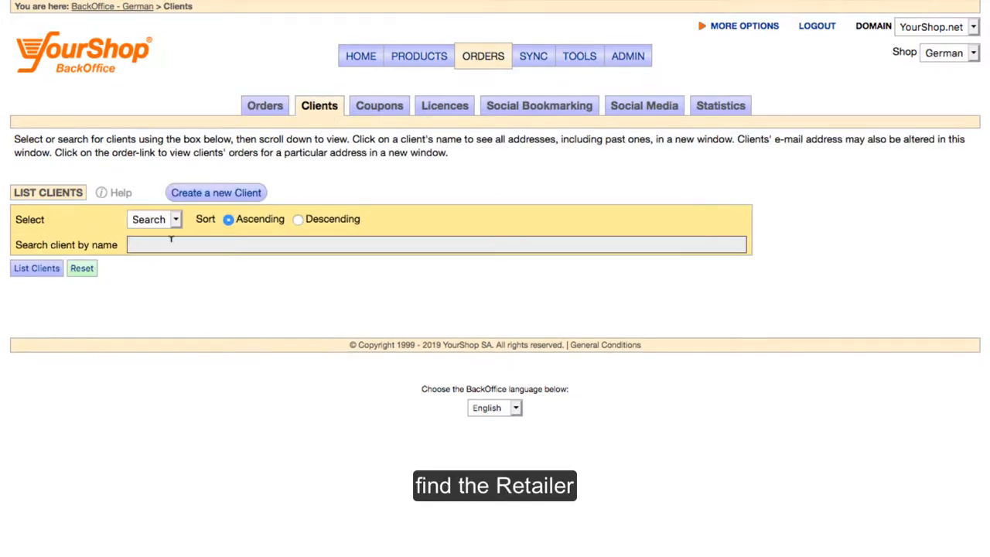
pyautogui.click(36, 267)
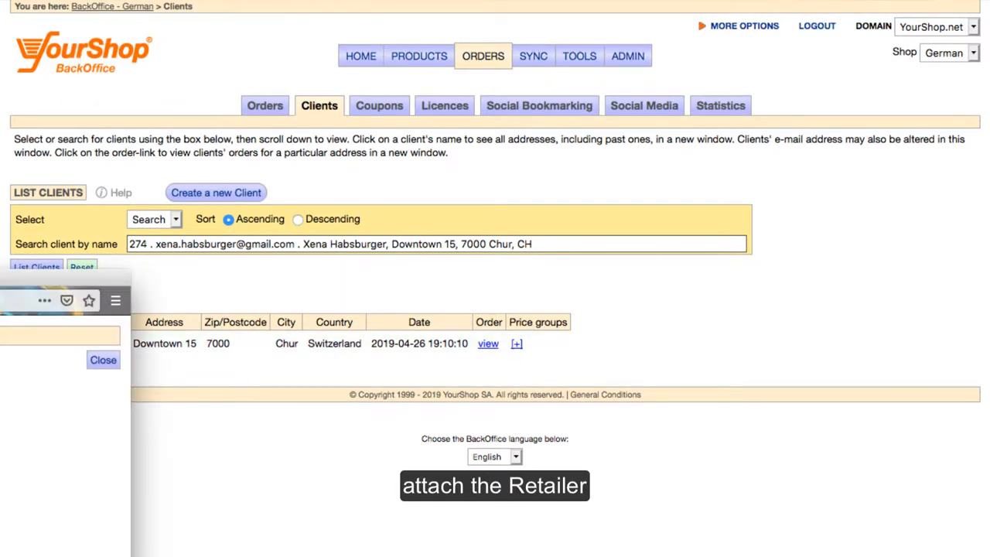
pyautogui.click(516, 343)
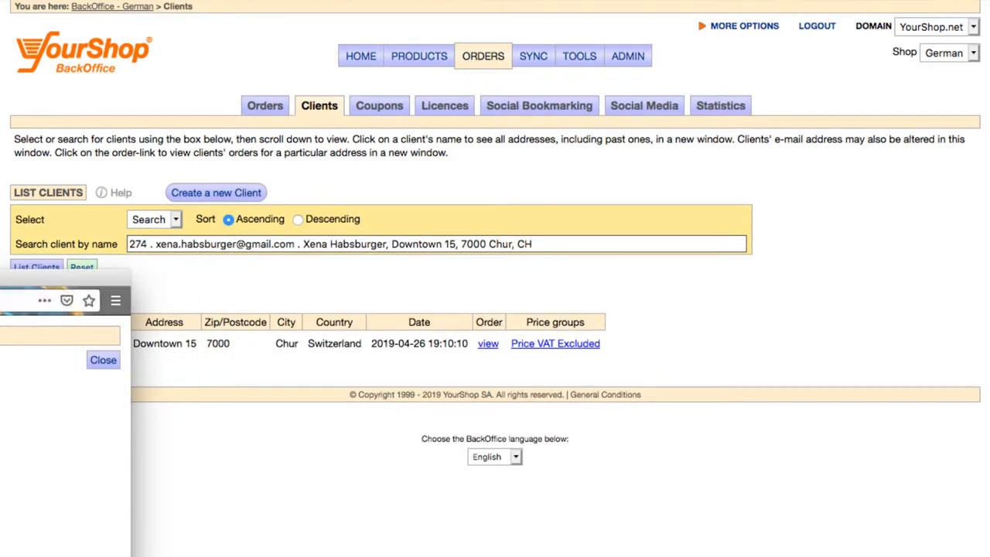
pyautogui.click(103, 360)
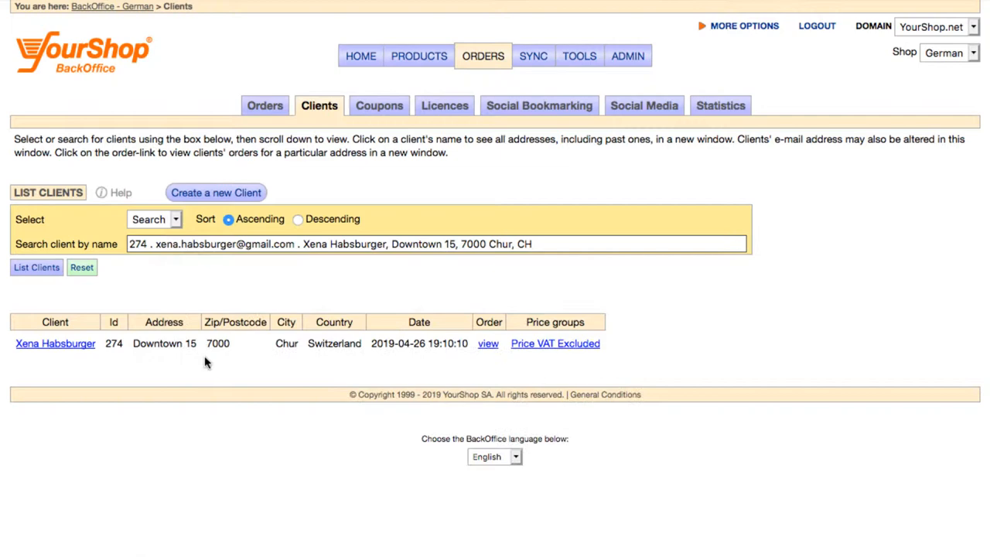
# Synchronize the French shop to the front store
pyautogui.click(533, 56)
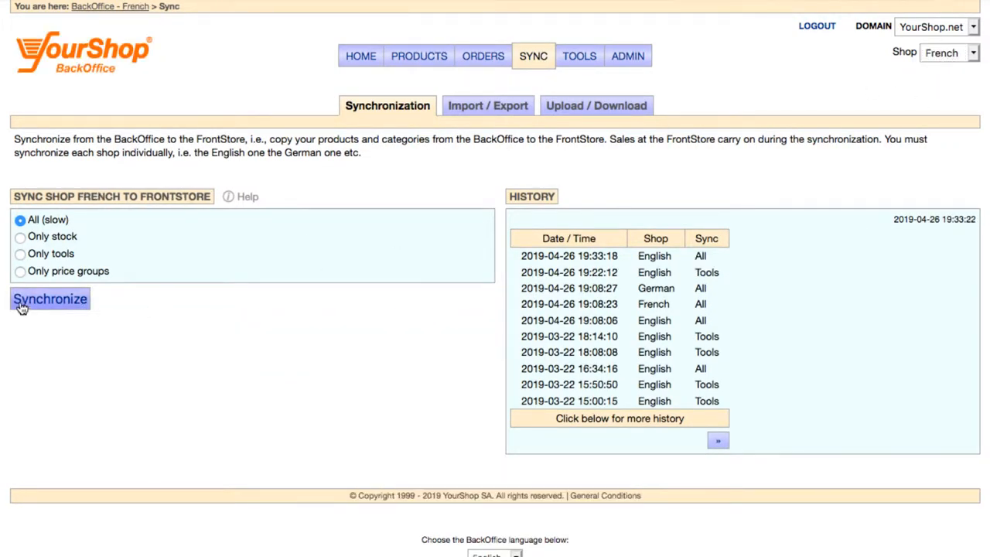
pyautogui.click(50, 299)
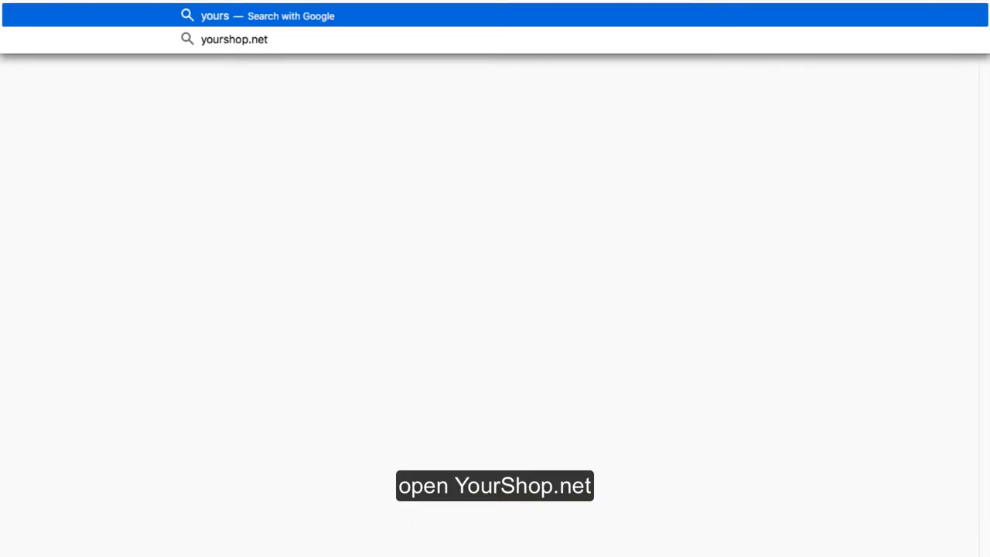
# Check out a Porsche as a guest, seeing VAT-included FedEx postage of CHF 200.00
pyautogui.click(235, 39)
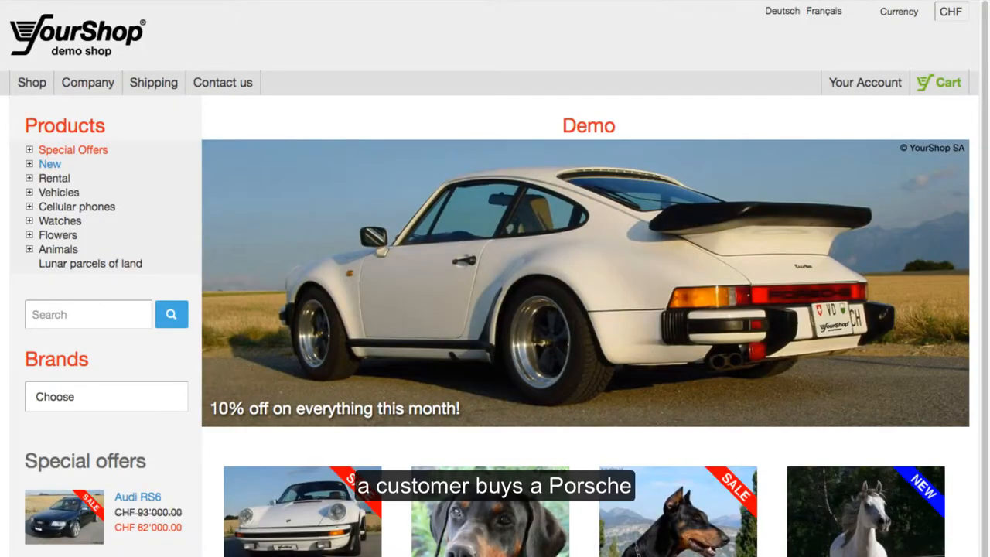
pyautogui.scroll(-3)
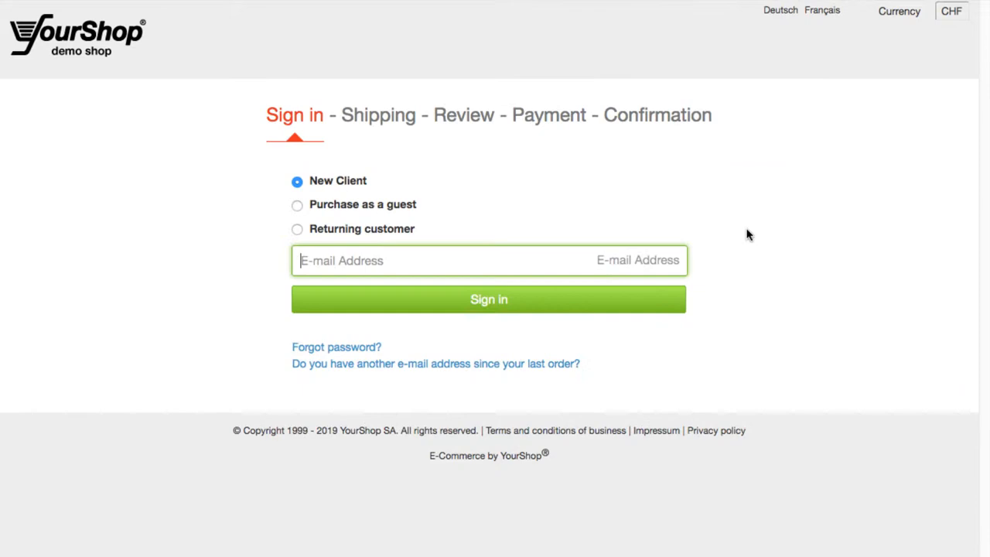
pyautogui.click(489, 299)
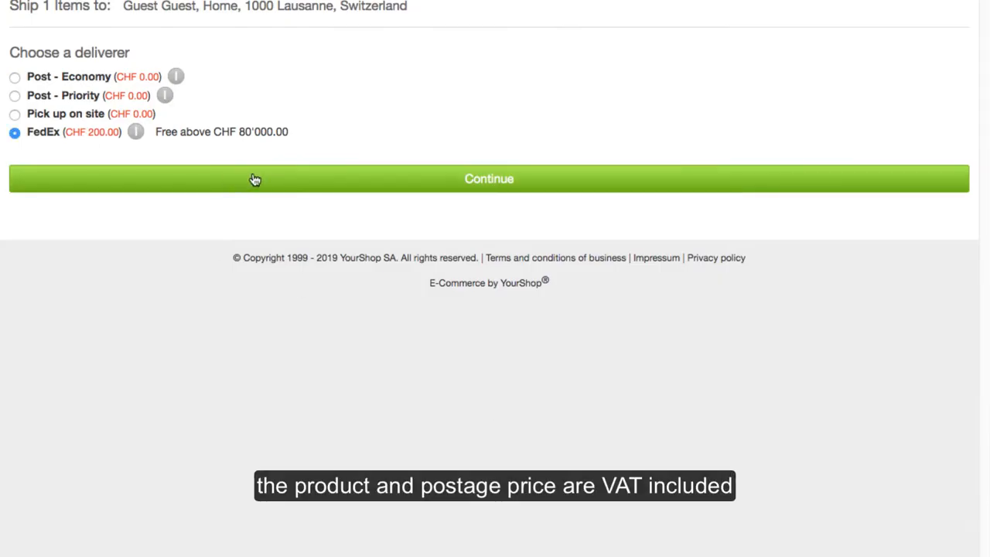
pyautogui.click(489, 178)
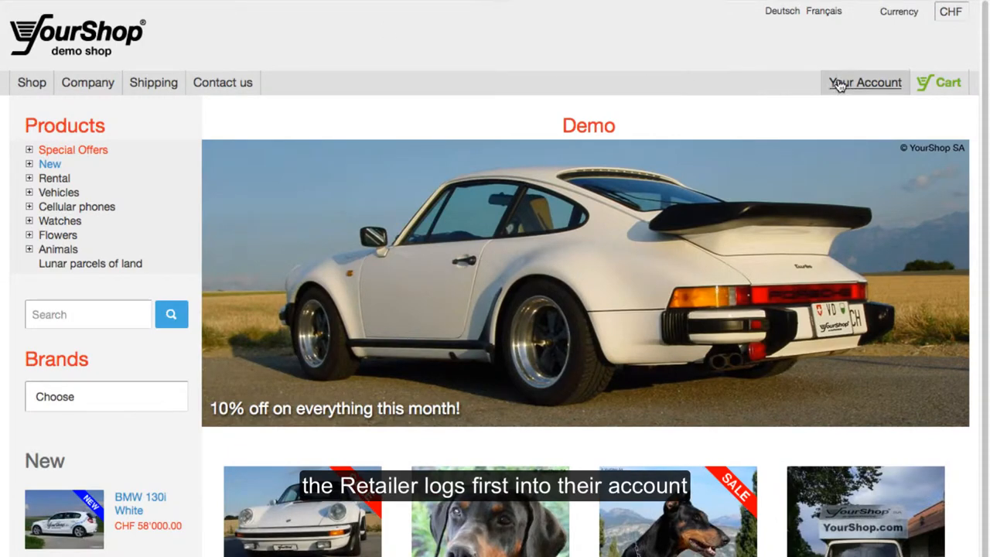
# Sign in as the retailer and reach order review showing CHF 58'200.00 total
pyautogui.click(865, 82)
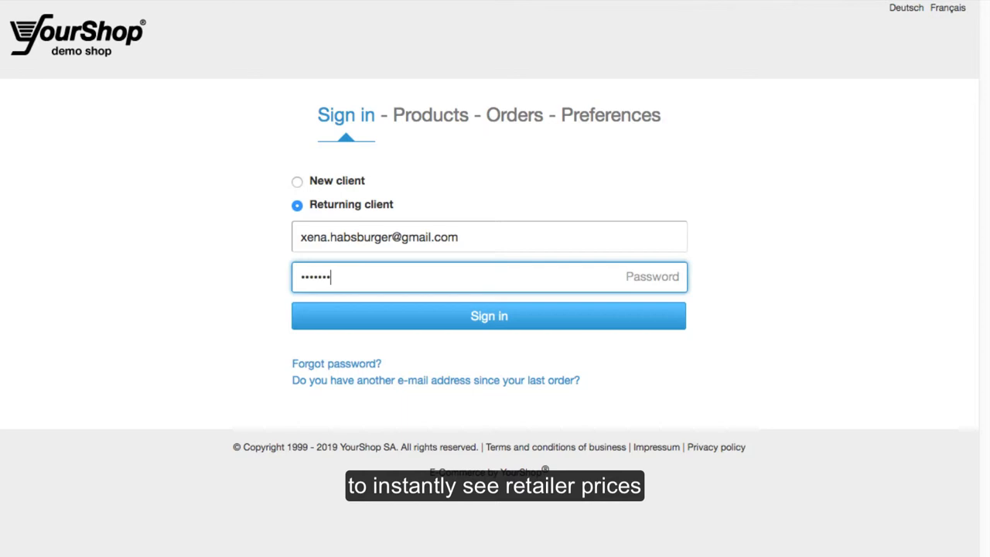
pyautogui.click(489, 315)
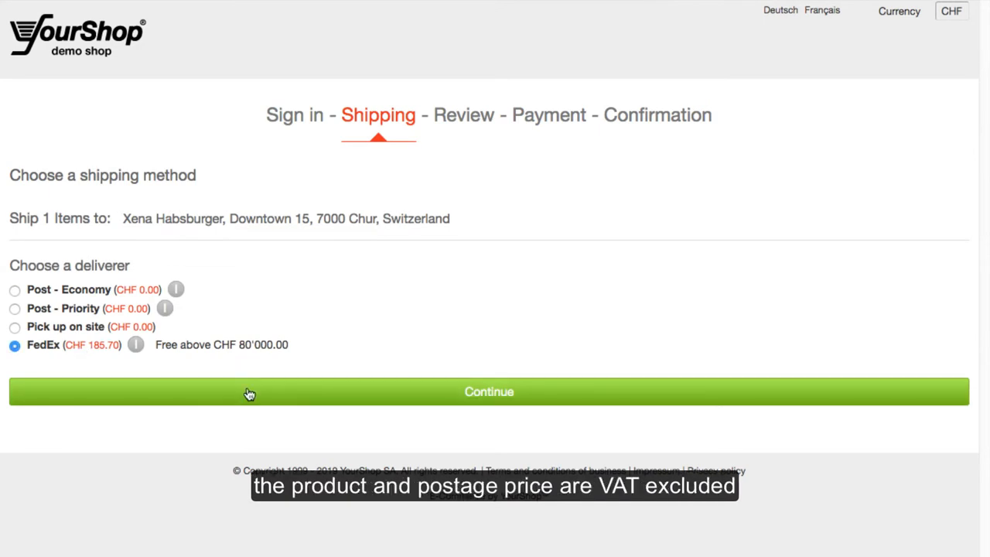
pyautogui.click(489, 391)
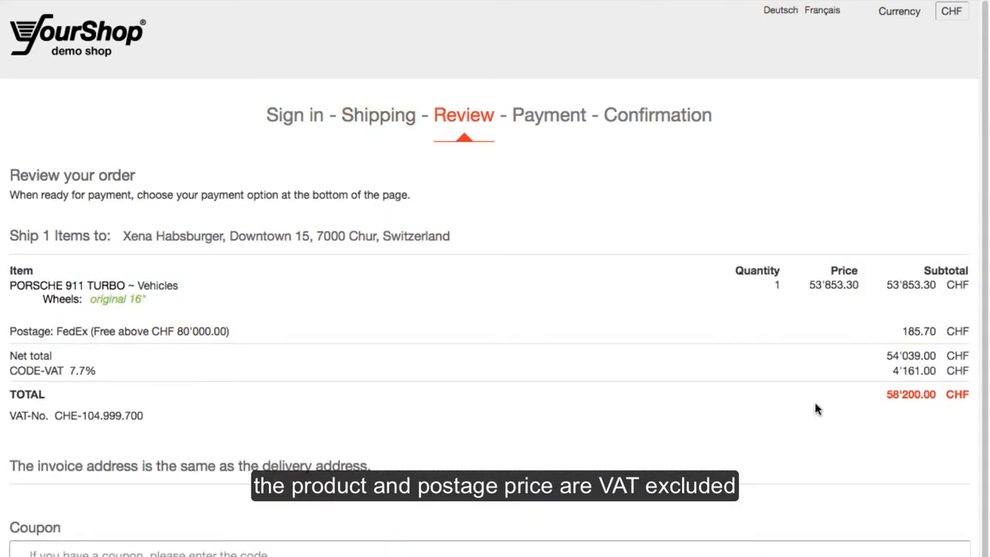